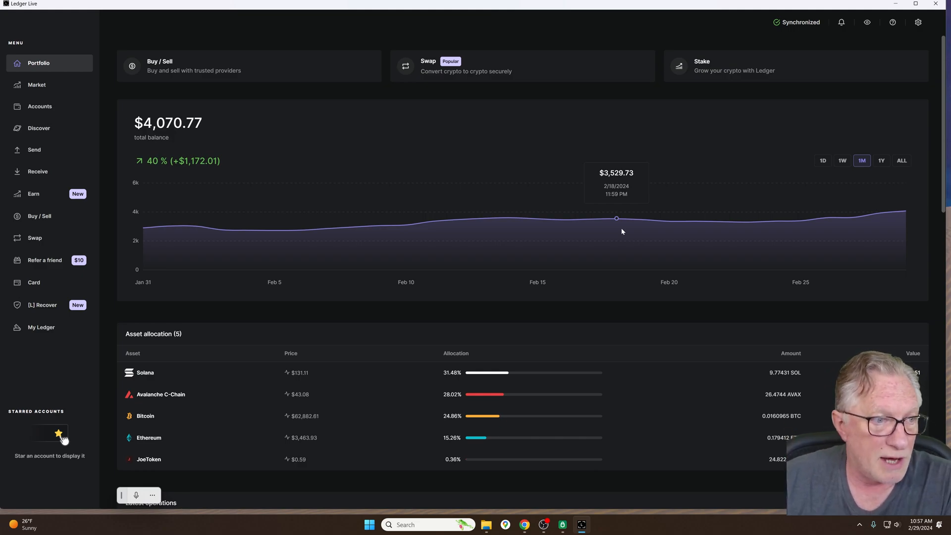
{"action": "mouse_move", "coordinate": [702, 214]}
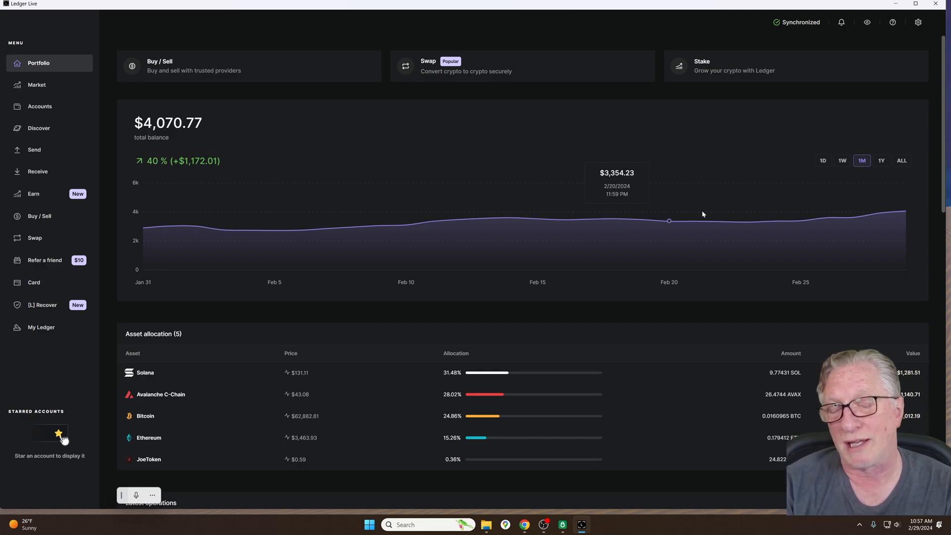
{"action": "mouse_move", "coordinate": [554, 159]}
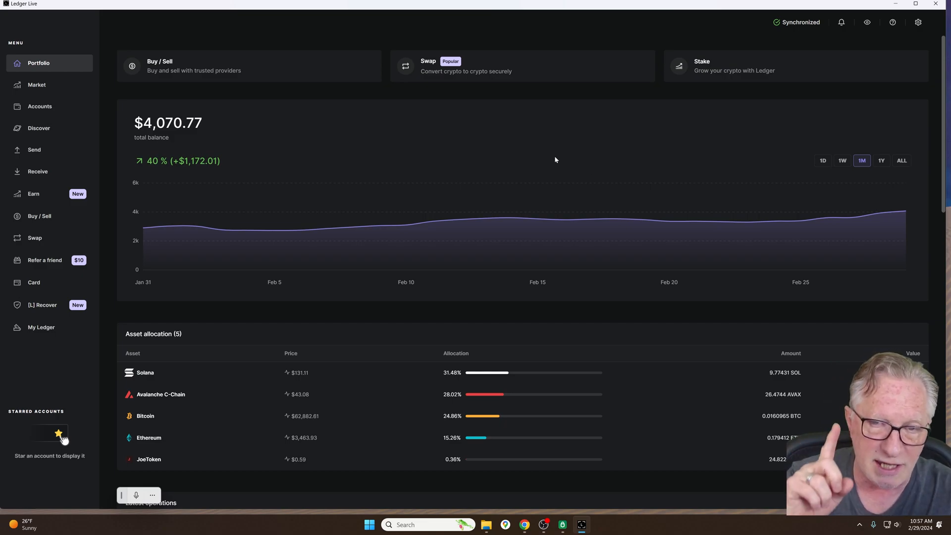
{"action": "mouse_move", "coordinate": [626, 27]}
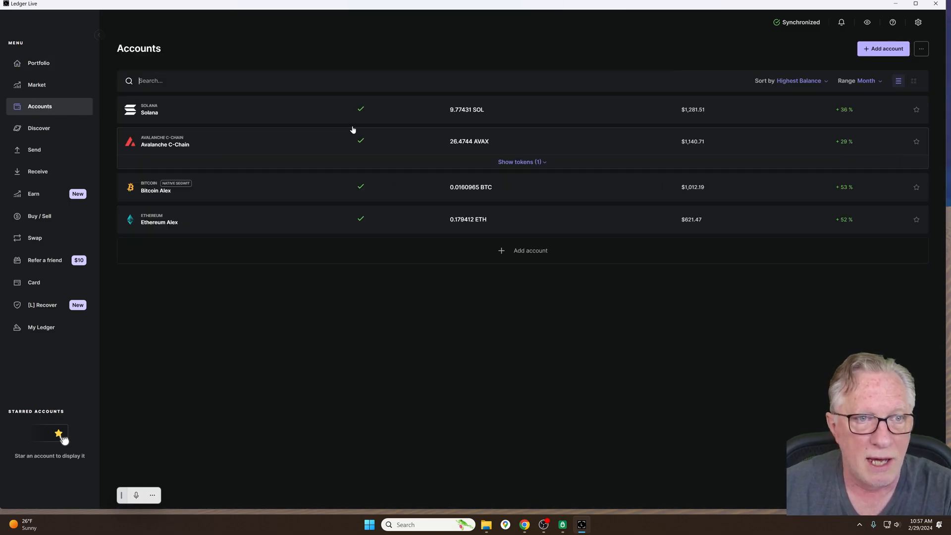
{"action": "mouse_move", "coordinate": [345, 231]}
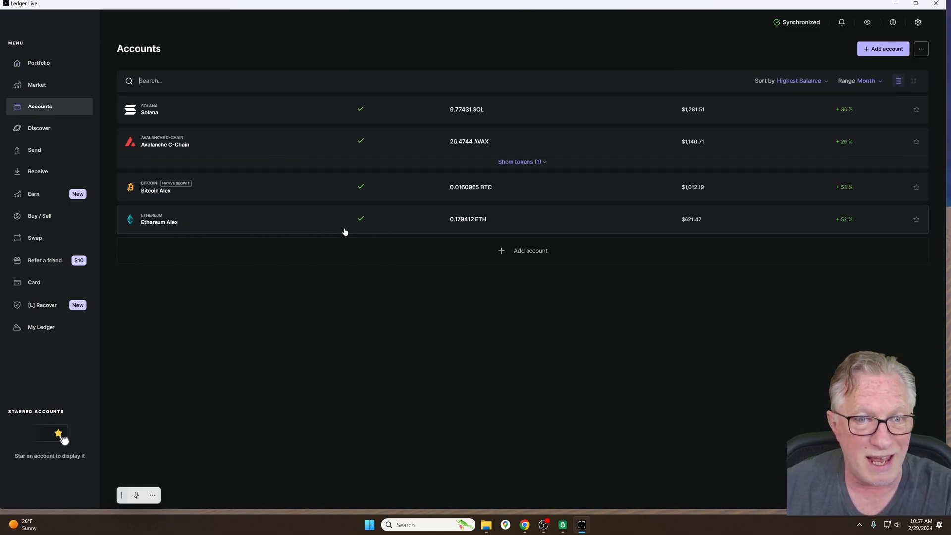
{"action": "mouse_move", "coordinate": [226, 256]}
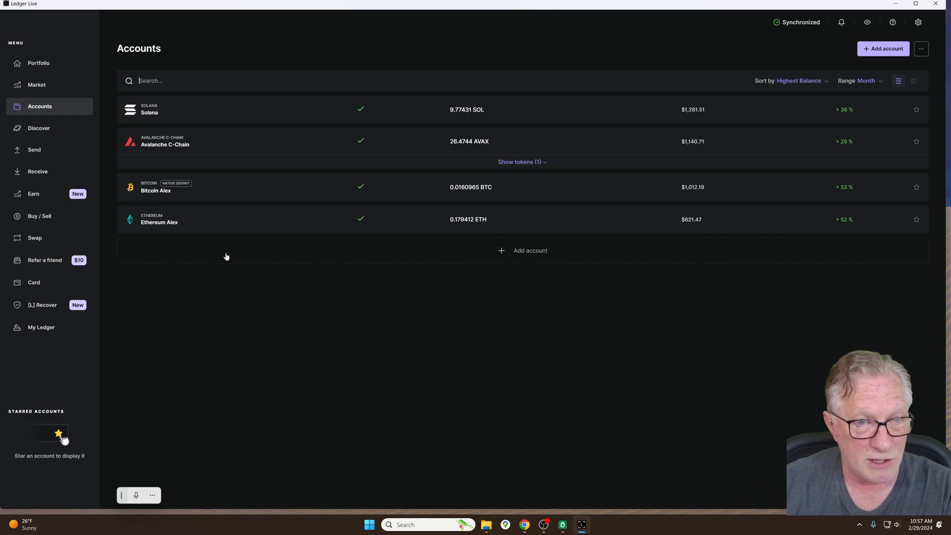
Step: Begin adding a new crypto account from the Accounts page
{"action": "left_click", "coordinate": [883, 49]}
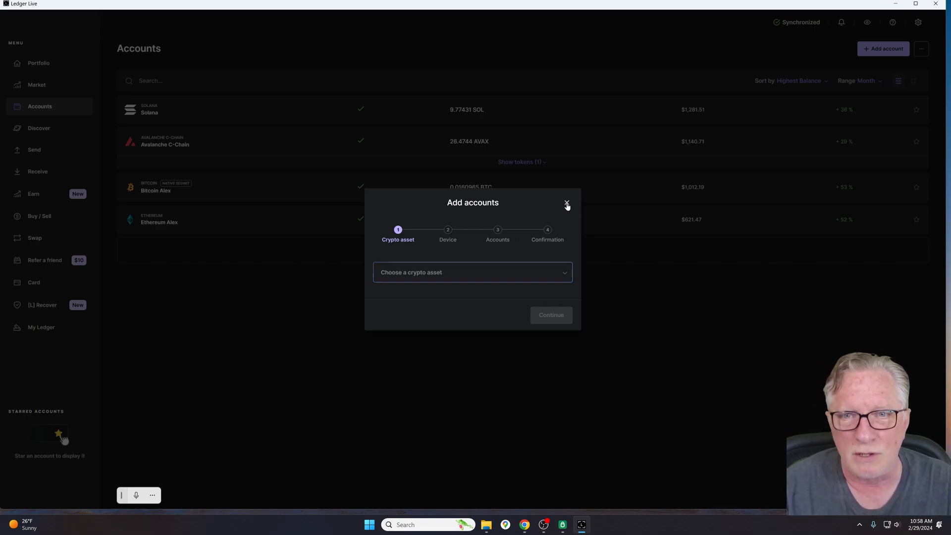
Step: Dismiss the Add accounts dialog, keeping the four-account list unchanged
{"action": "left_click", "coordinate": [566, 203]}
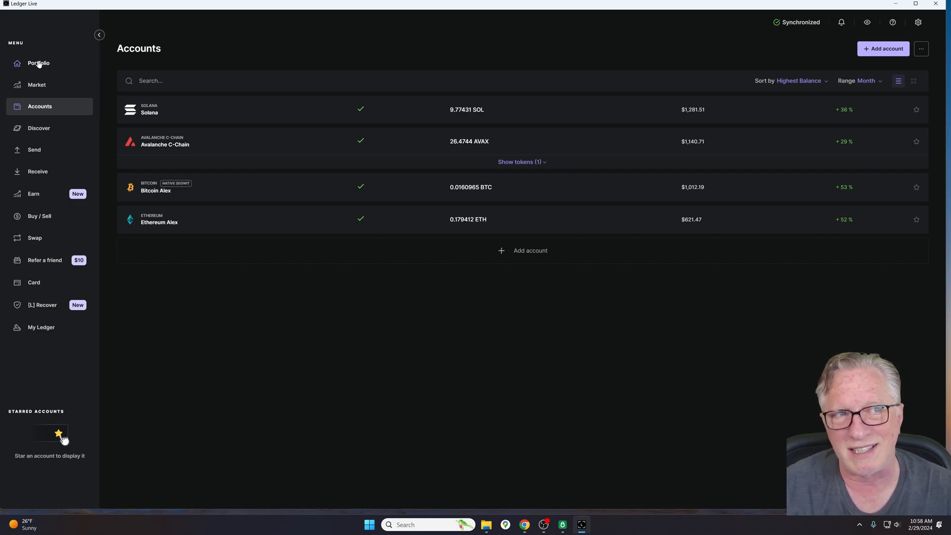
Step: Go back to the Portfolio overview with the $4,070.77 total balance
{"action": "left_click", "coordinate": [38, 62]}
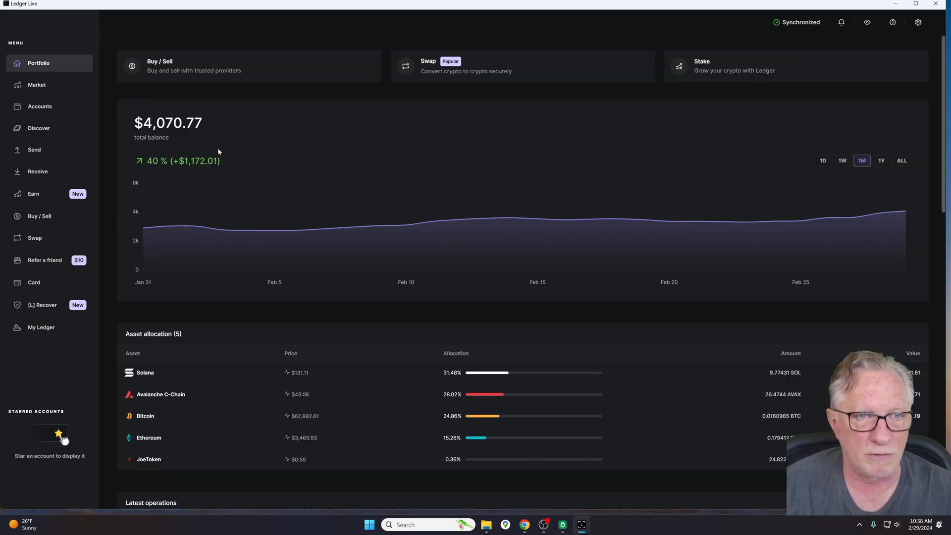
{"action": "mouse_move", "coordinate": [276, 138]}
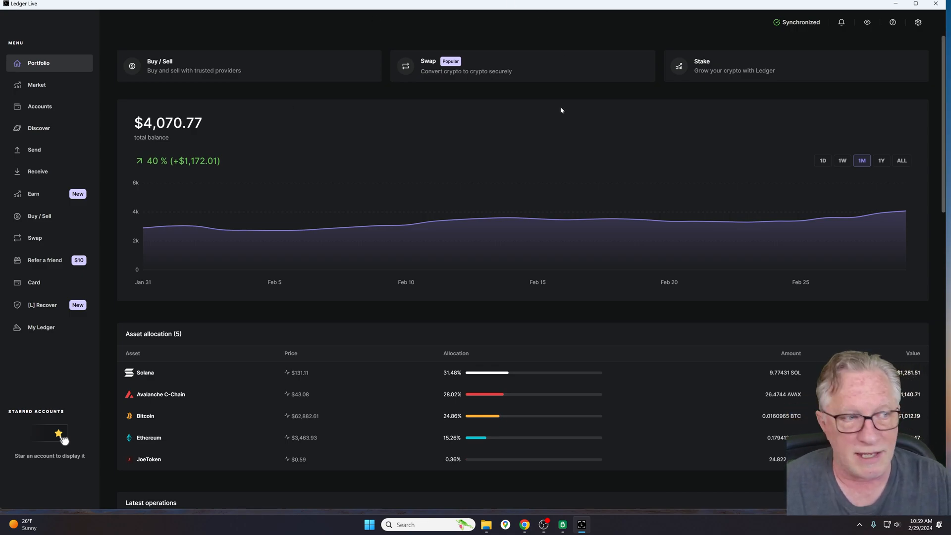
{"action": "mouse_move", "coordinate": [546, 114]}
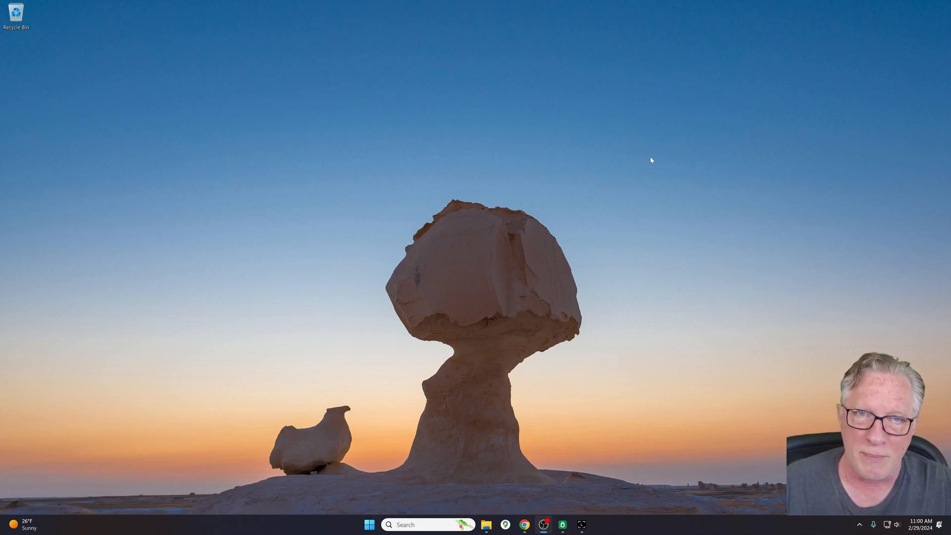
{"action": "mouse_move", "coordinate": [643, 144]}
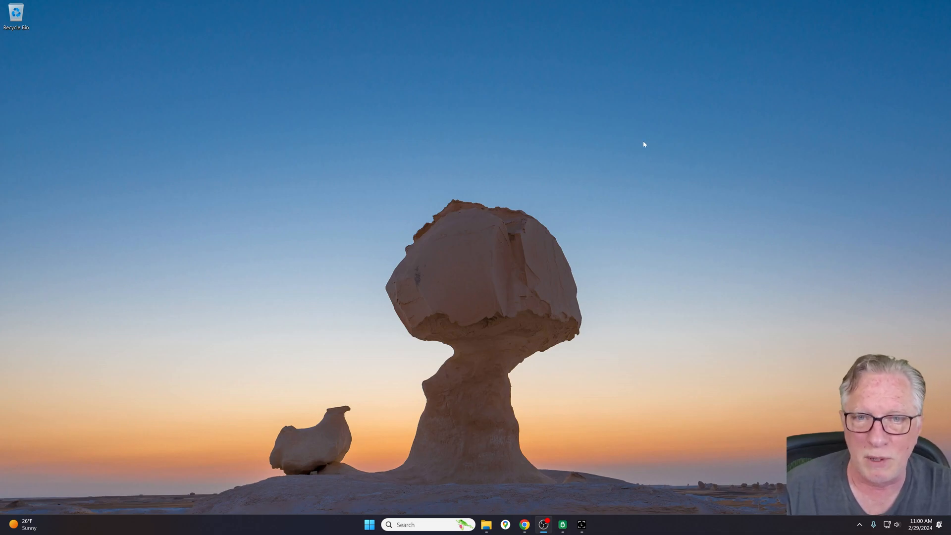
{"action": "mouse_move", "coordinate": [542, 256]}
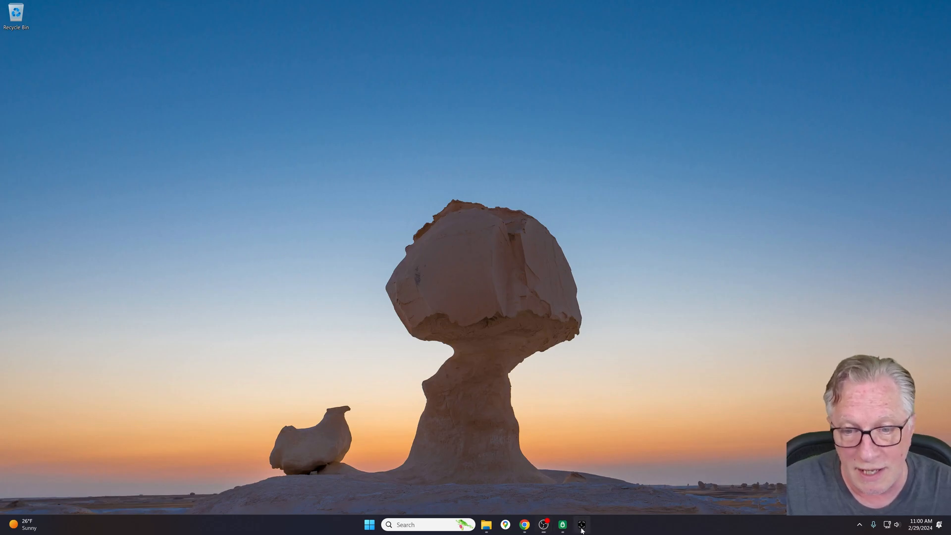
{"action": "left_click", "coordinate": [580, 524]}
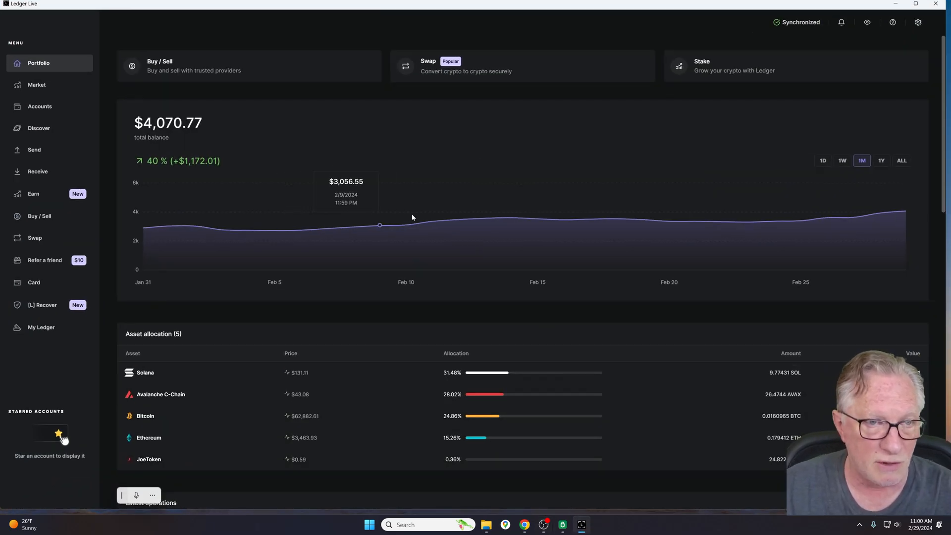
{"action": "mouse_move", "coordinate": [485, 126]}
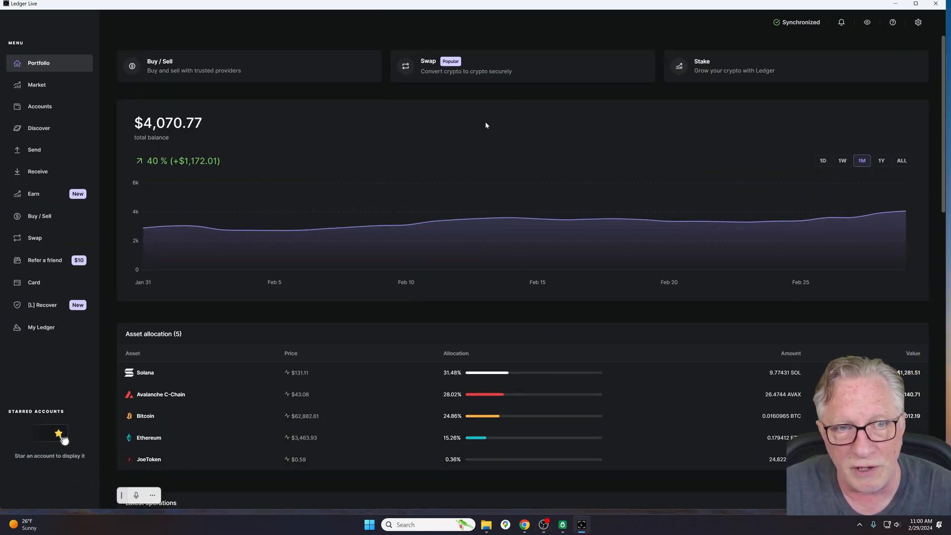
{"action": "mouse_move", "coordinate": [458, 218]}
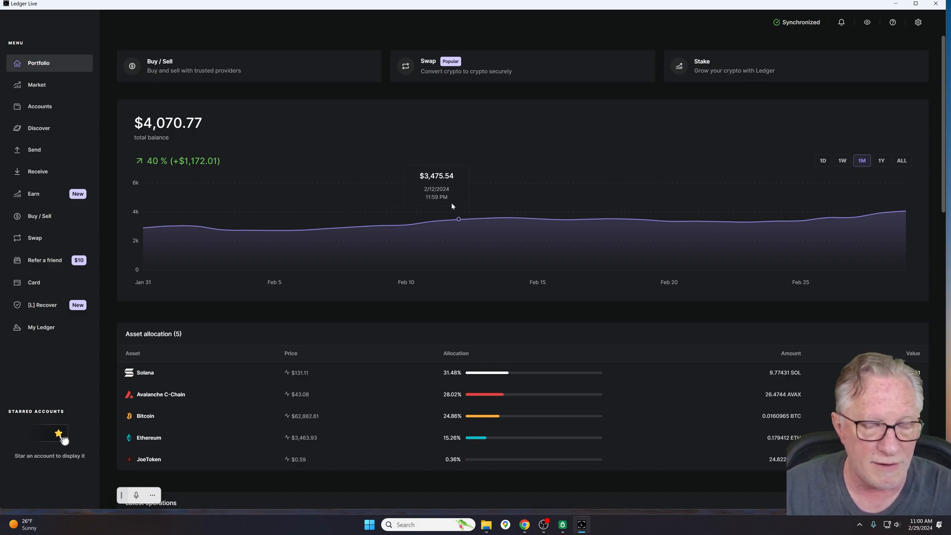
{"action": "mouse_move", "coordinate": [459, 219]}
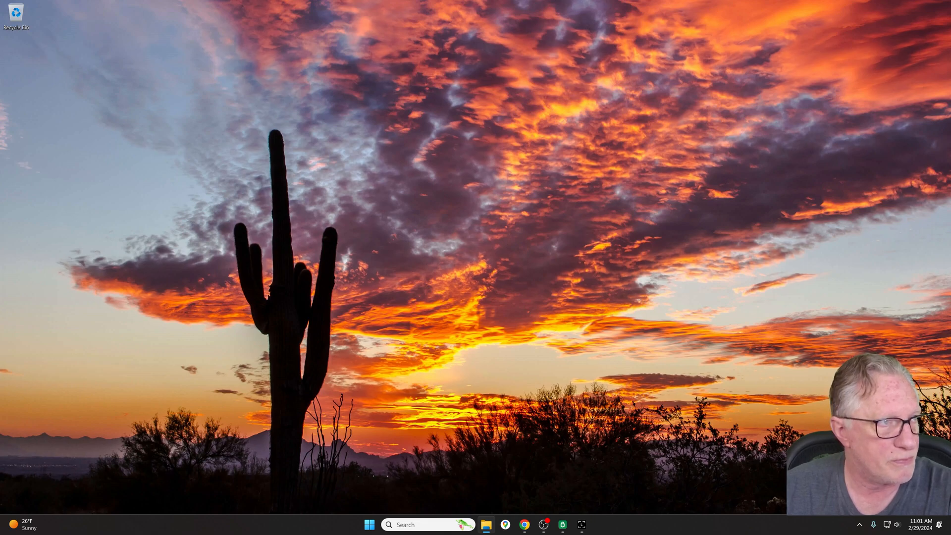
Step: Browse to the user's profile folder under C:\Users in File Explorer
{"action": "left_click", "coordinate": [486, 524]}
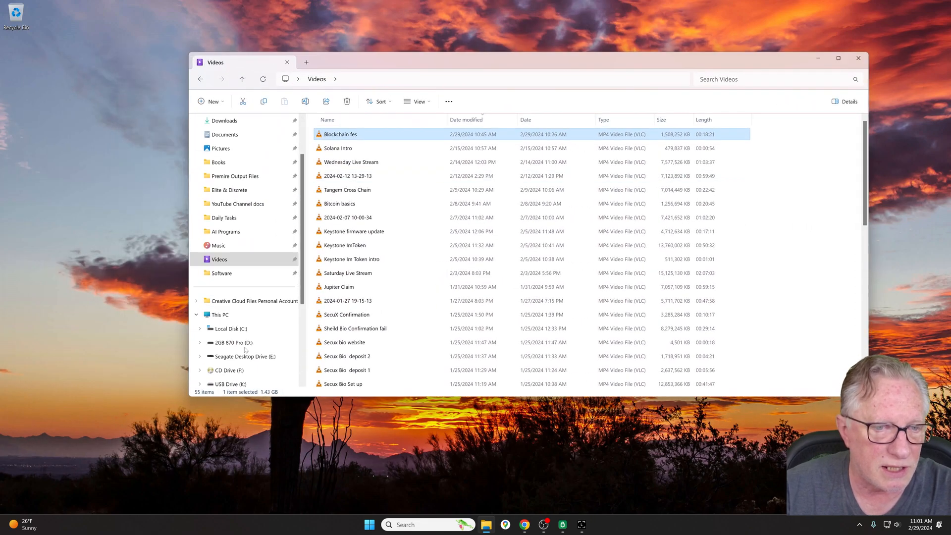
{"action": "left_click", "coordinate": [231, 245]}
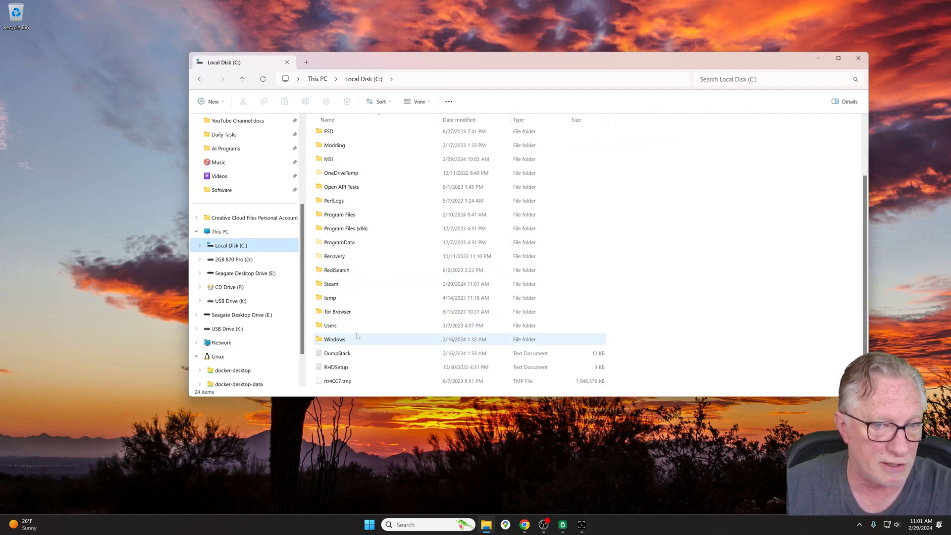
{"action": "double_click", "coordinate": [330, 325]}
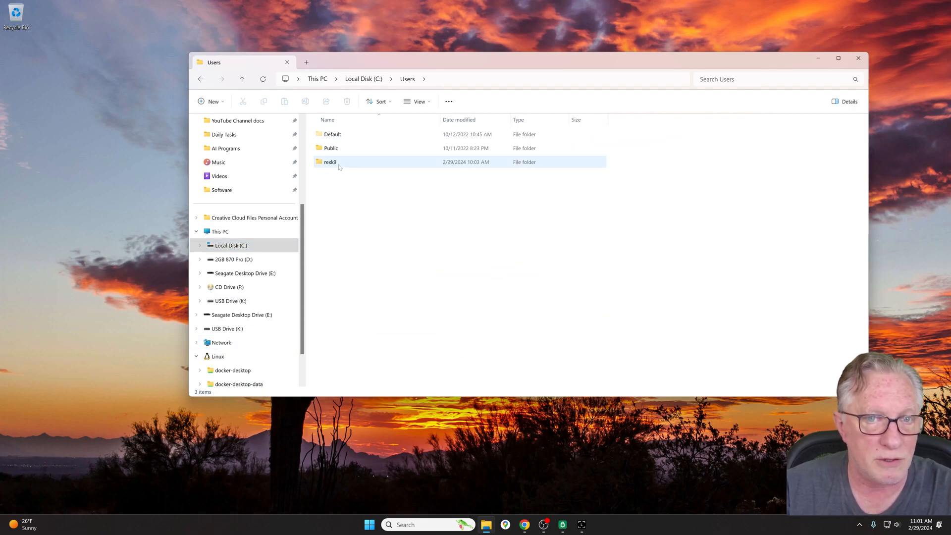
{"action": "mouse_move", "coordinate": [350, 164]}
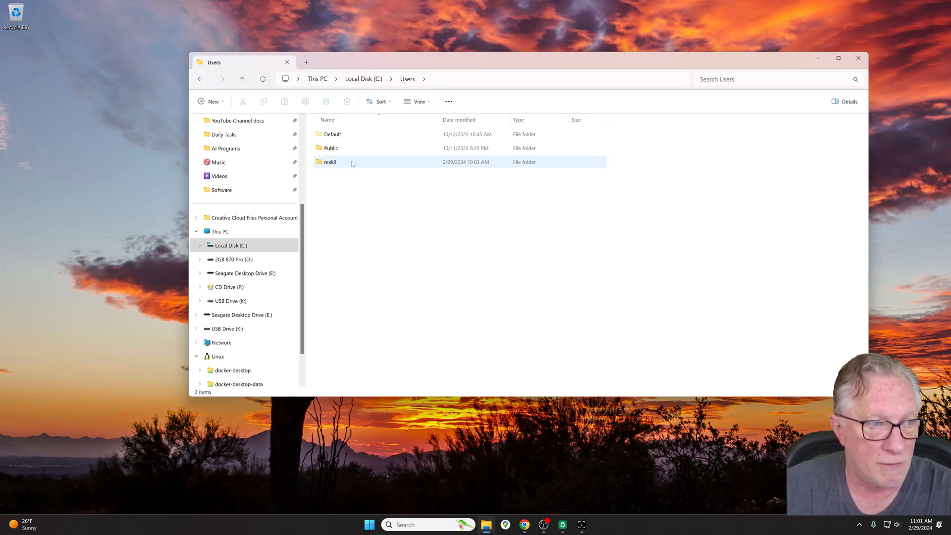
{"action": "mouse_move", "coordinate": [330, 162]}
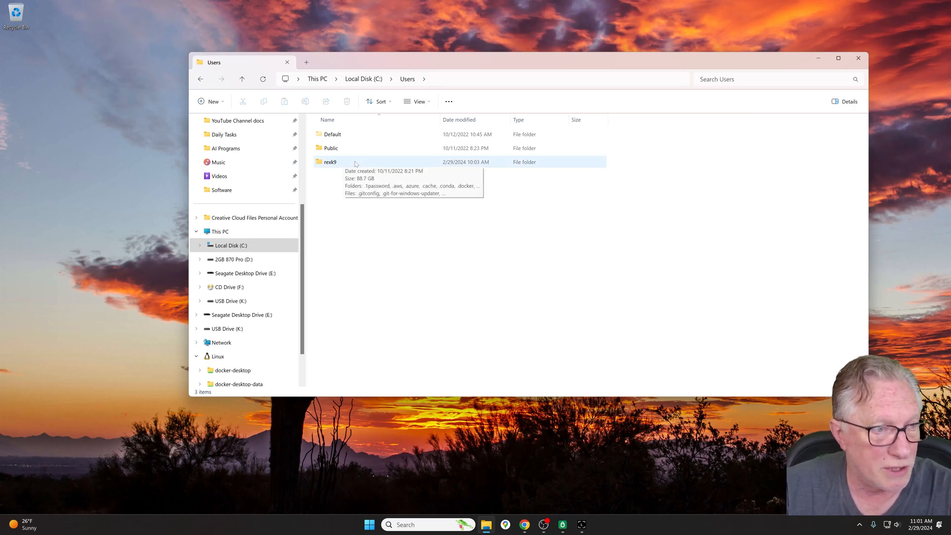
{"action": "left_click", "coordinate": [330, 162]}
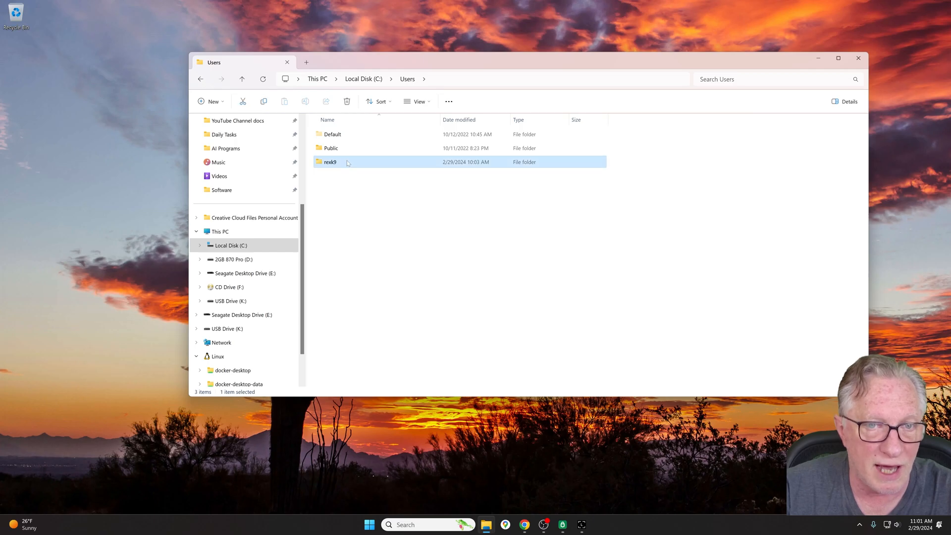
{"action": "double_click", "coordinate": [330, 162]}
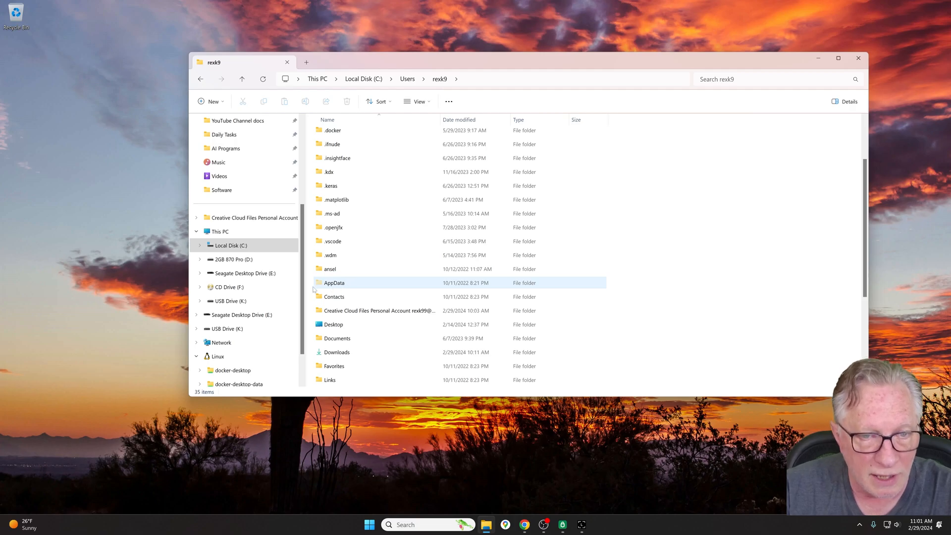
{"action": "mouse_move", "coordinate": [347, 283]}
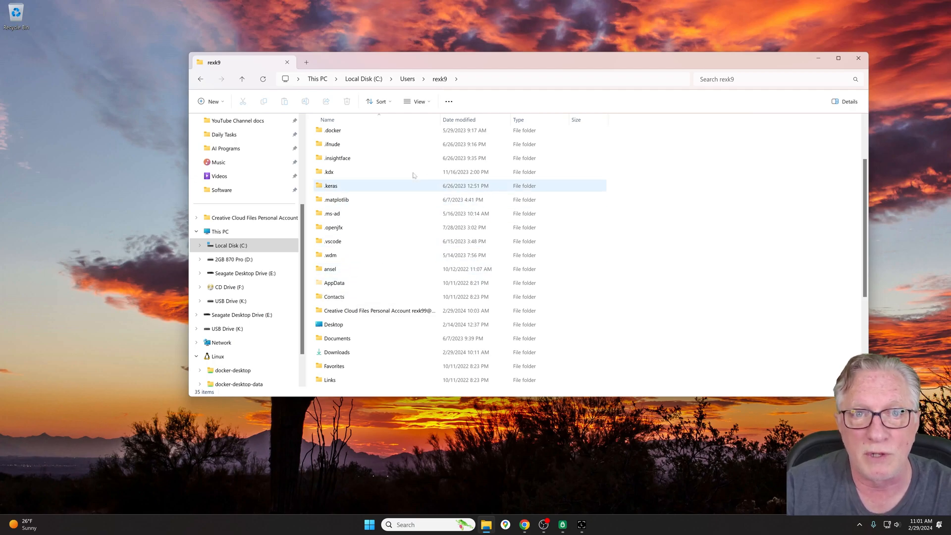
{"action": "mouse_move", "coordinate": [417, 101]}
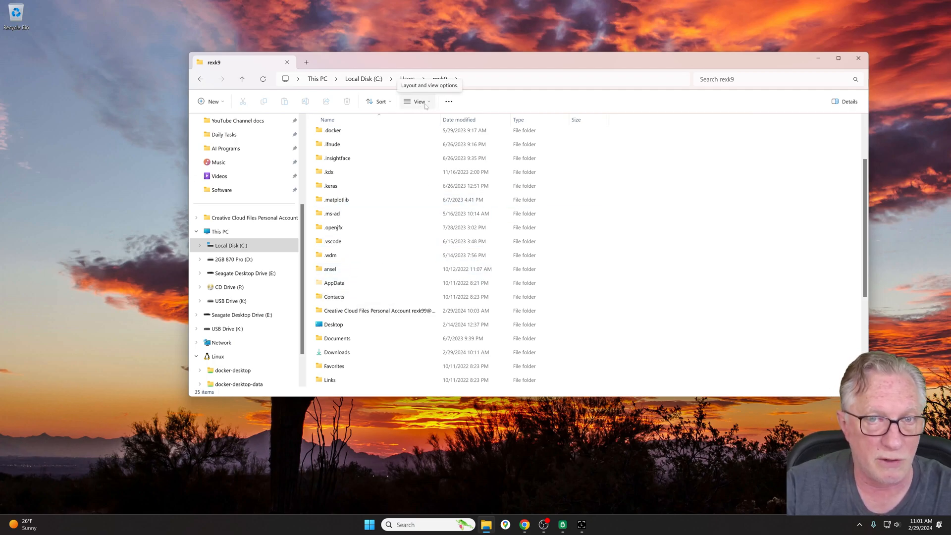
Step: Check in the View > Show options that Hidden items is enabled
{"action": "left_click", "coordinate": [416, 101]}
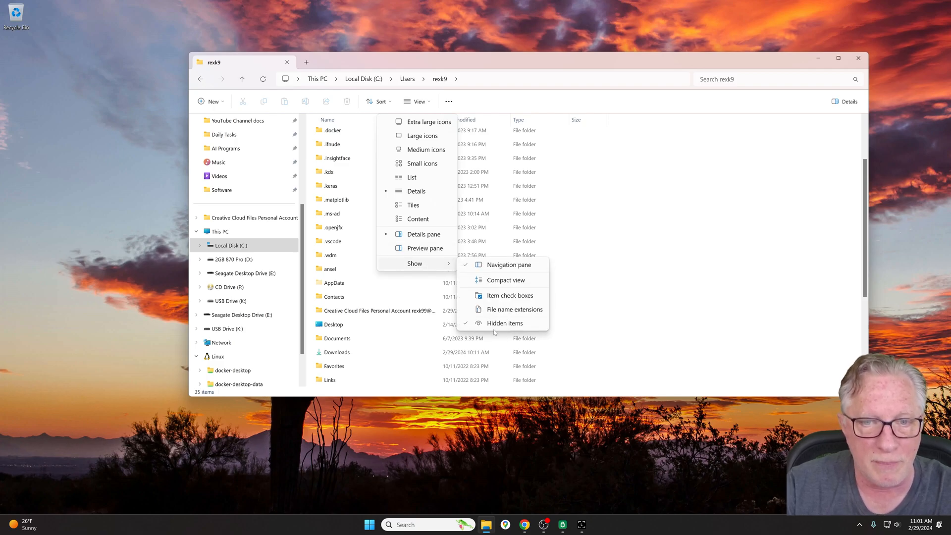
{"action": "mouse_move", "coordinate": [504, 323]}
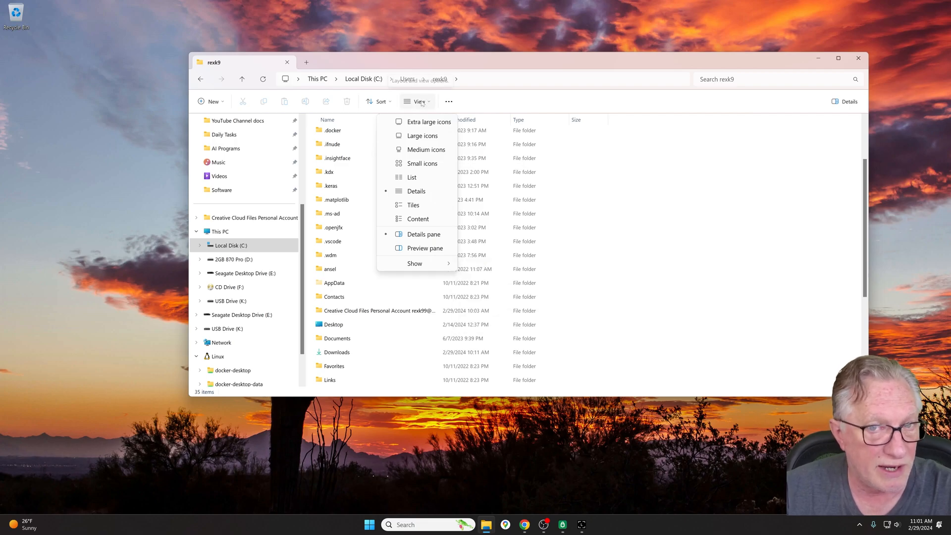
{"action": "left_click", "coordinate": [414, 263]}
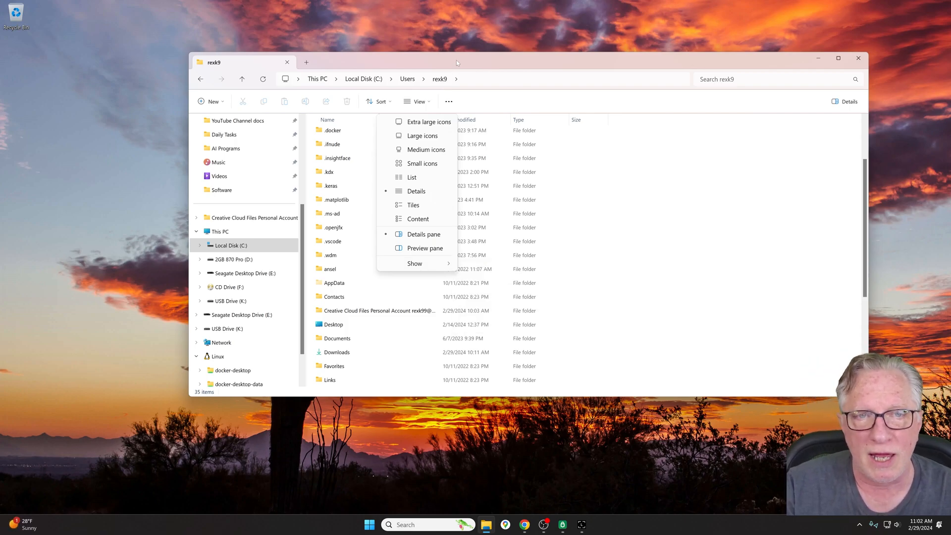
Step: Navigate into AppData\Roaming and bring the Ledger Live folders into view
{"action": "left_click", "coordinate": [333, 282]}
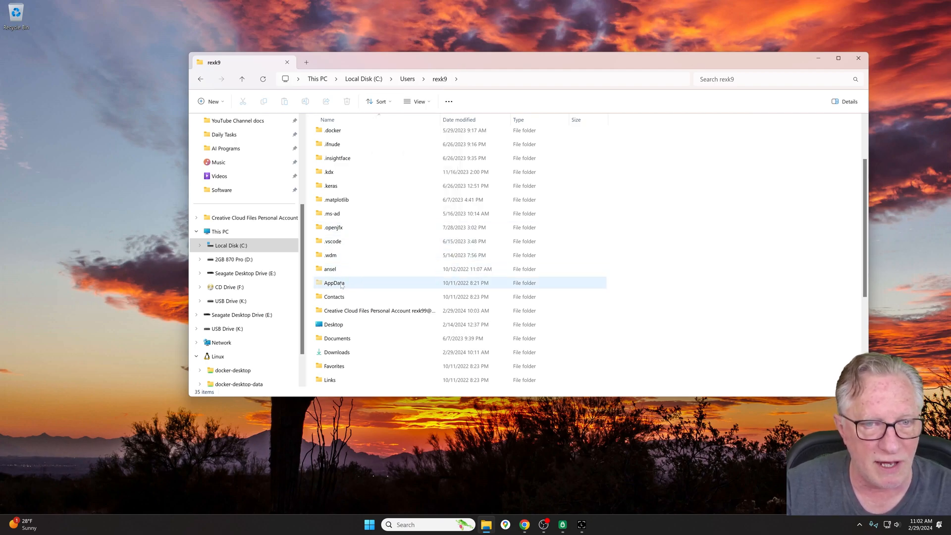
{"action": "mouse_move", "coordinate": [333, 283]}
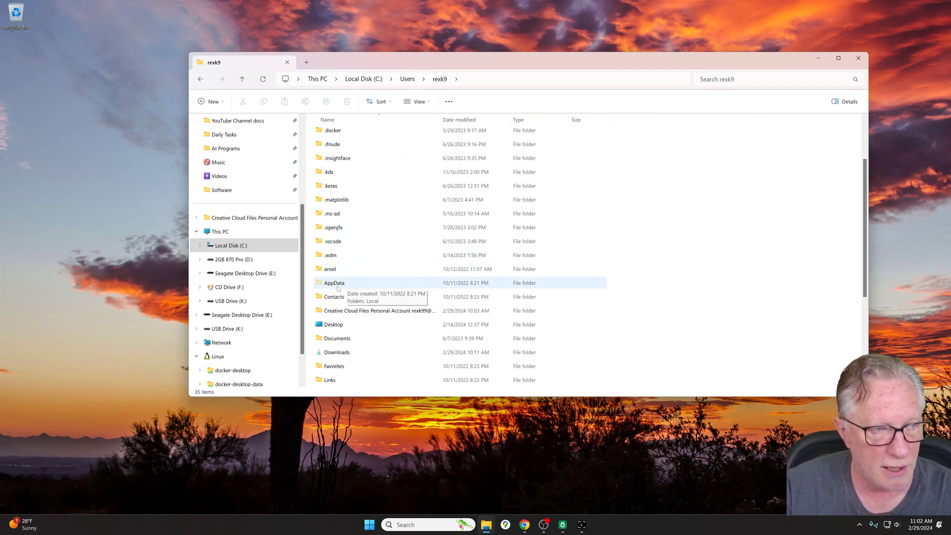
{"action": "double_click", "coordinate": [333, 282]}
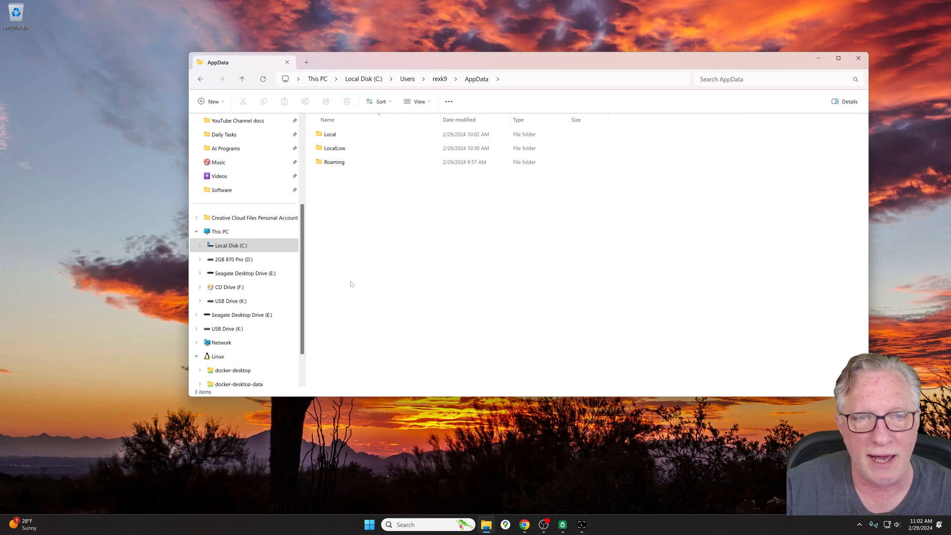
{"action": "left_click", "coordinate": [334, 162]}
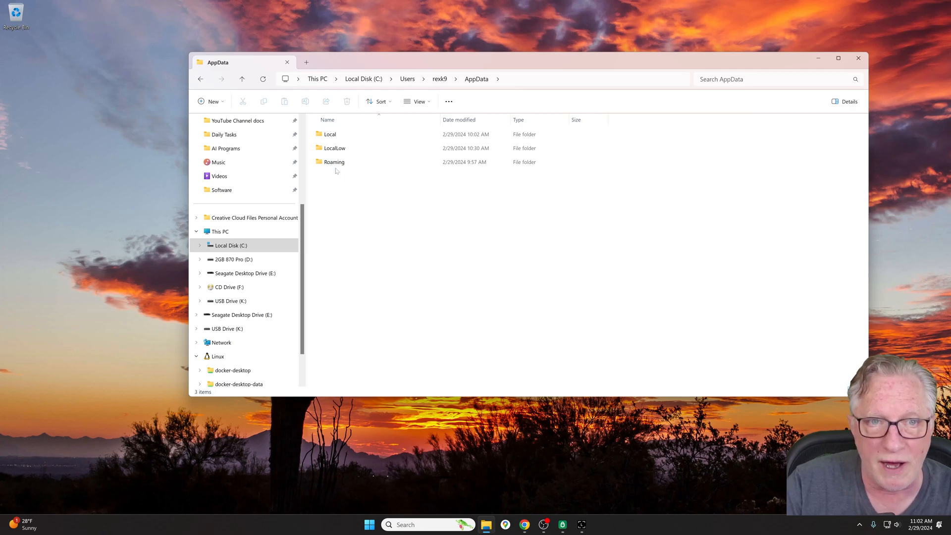
{"action": "left_click", "coordinate": [334, 161]}
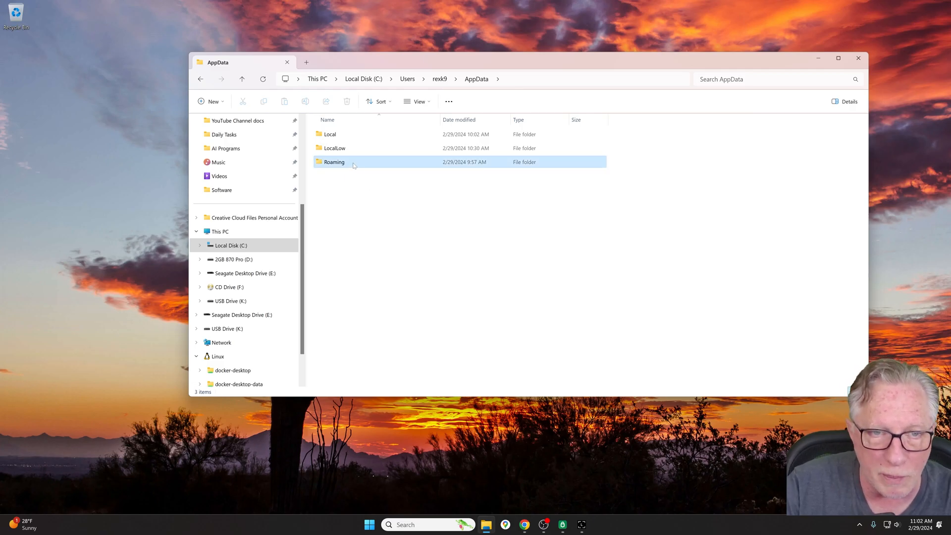
{"action": "double_click", "coordinate": [334, 162]}
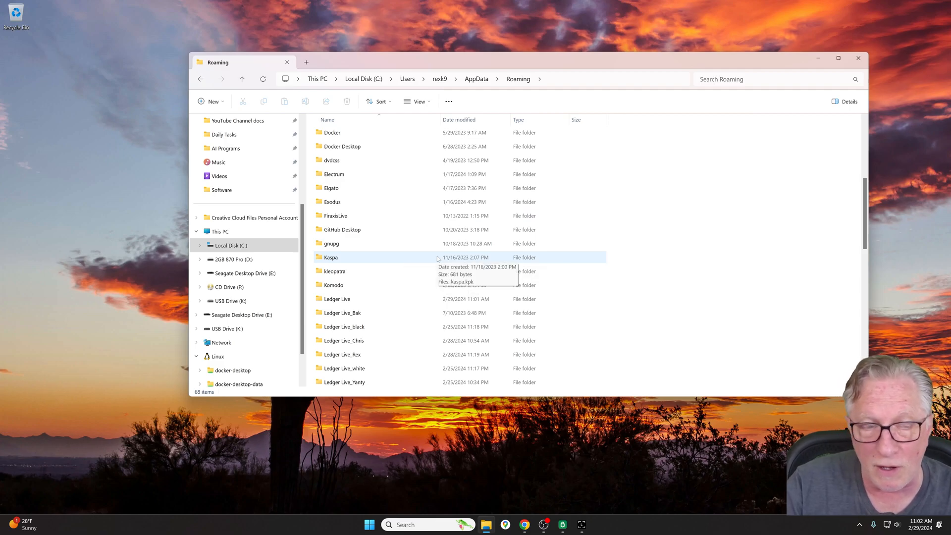
{"action": "scroll", "scroll_direction": "up", "scroll_amount": 3}
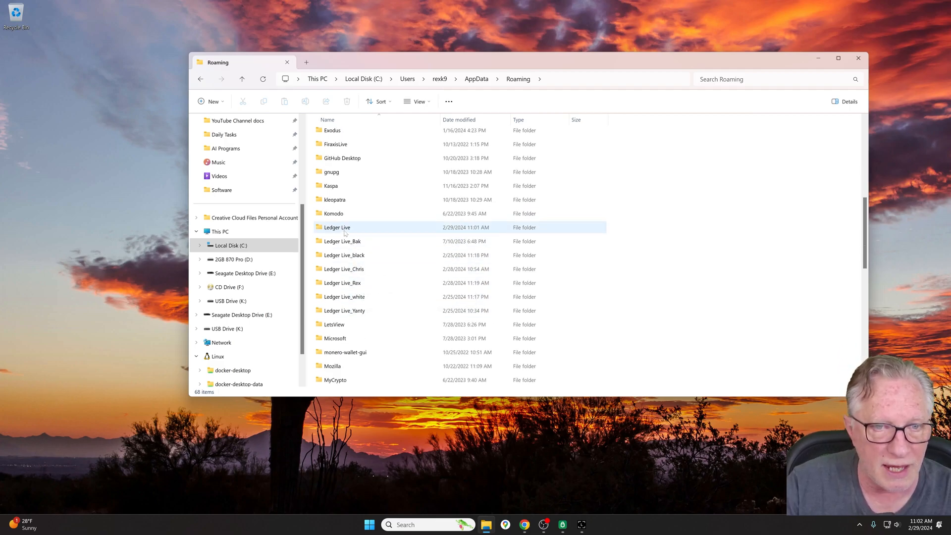
{"action": "mouse_move", "coordinate": [337, 227]}
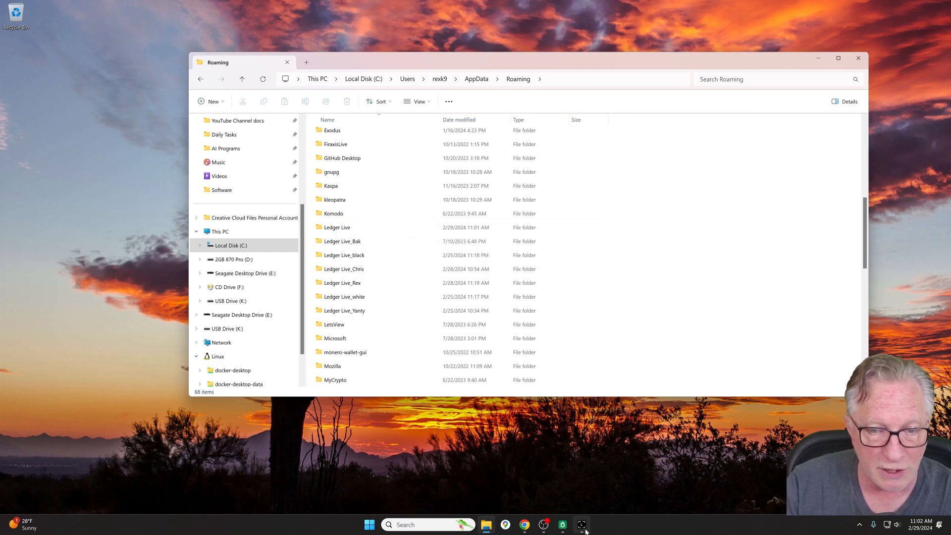
Step: Switch to Ledger Live to review the $4,070.77 portfolio before swapping profiles
{"action": "left_click", "coordinate": [581, 523]}
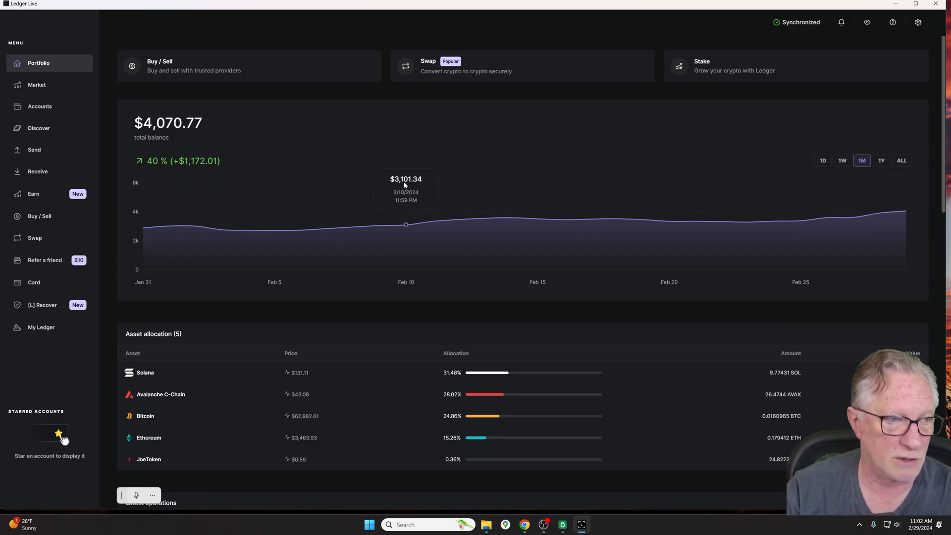
{"action": "mouse_move", "coordinate": [402, 181]}
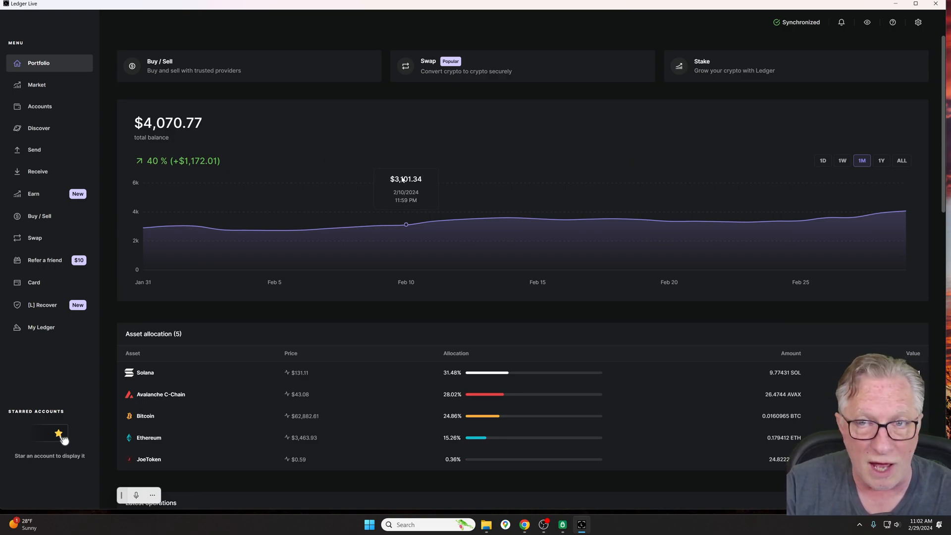
{"action": "mouse_move", "coordinate": [596, 117]}
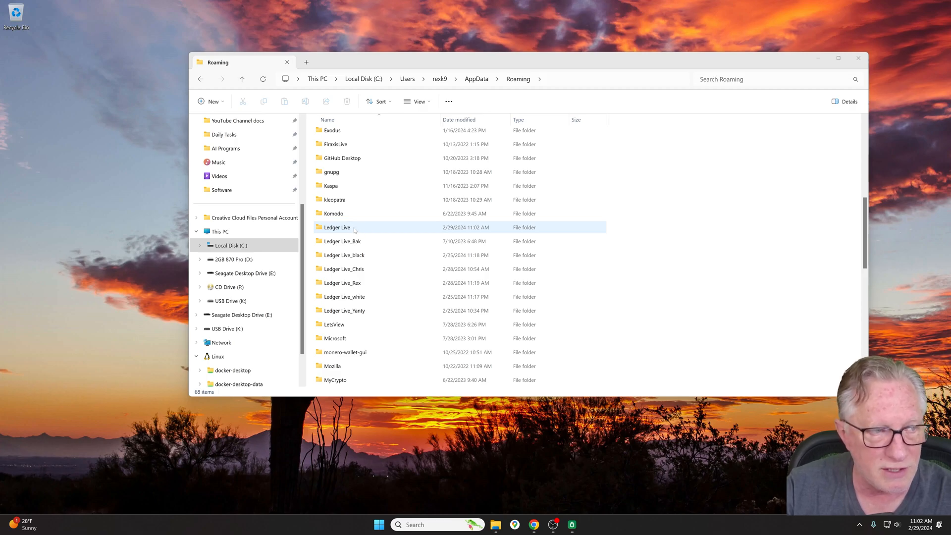
Step: Rename the active Ledger Live folder to 'Ledger Live_Alex' to archive it
{"action": "left_click", "coordinate": [337, 226]}
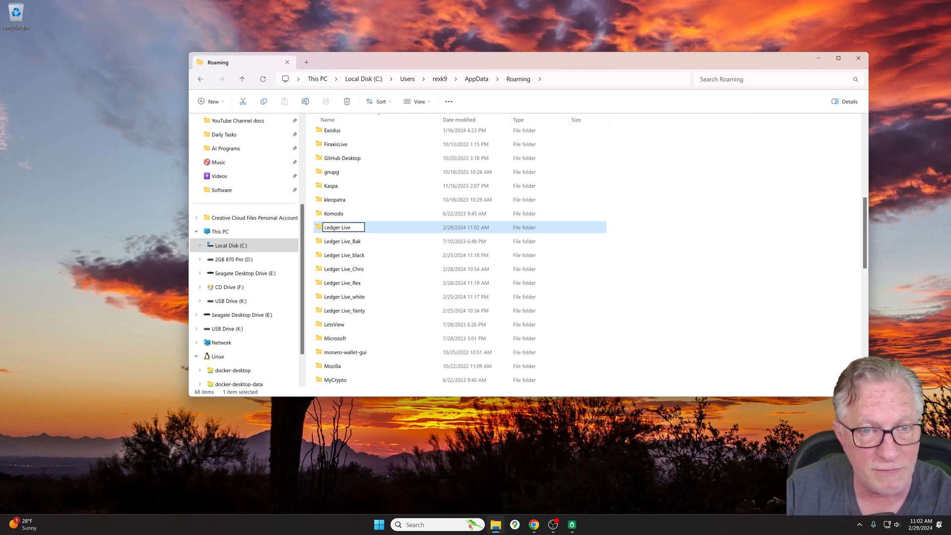
{"action": "type", "text": "_"}
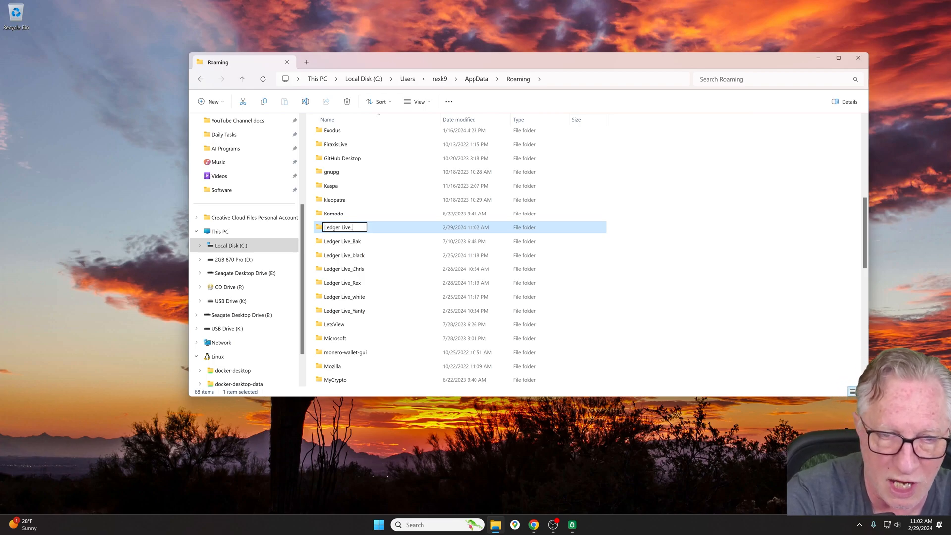
{"action": "type", "text": "Alexd"}
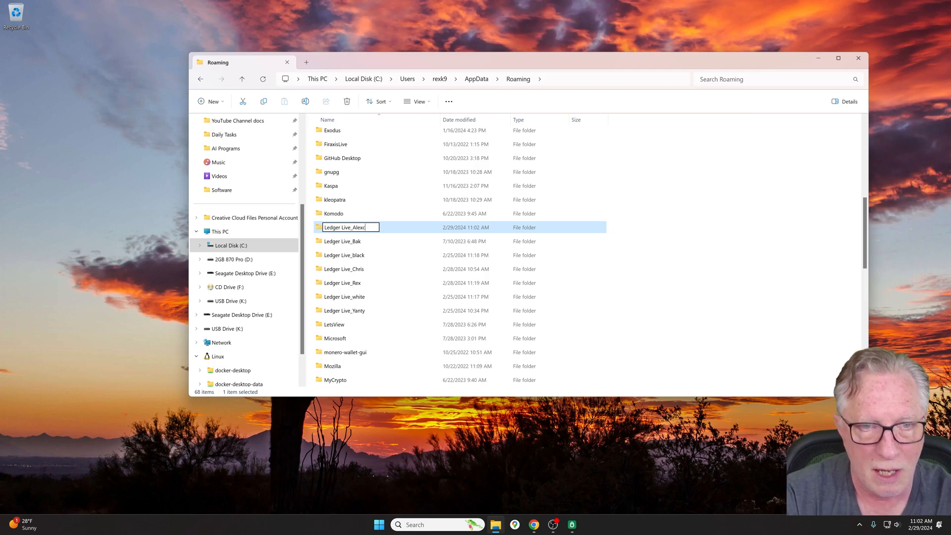
{"action": "key", "text": "Backspace"}
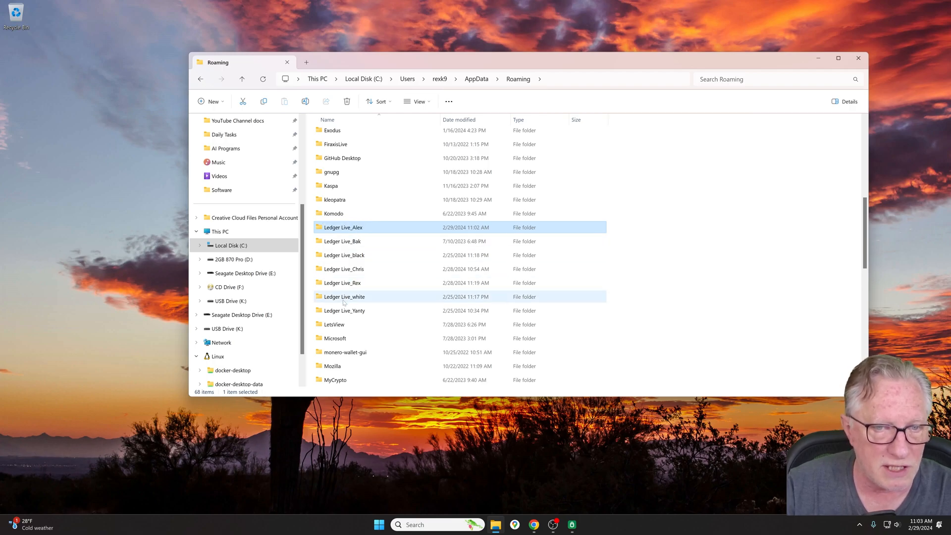
{"action": "mouse_move", "coordinate": [380, 297]}
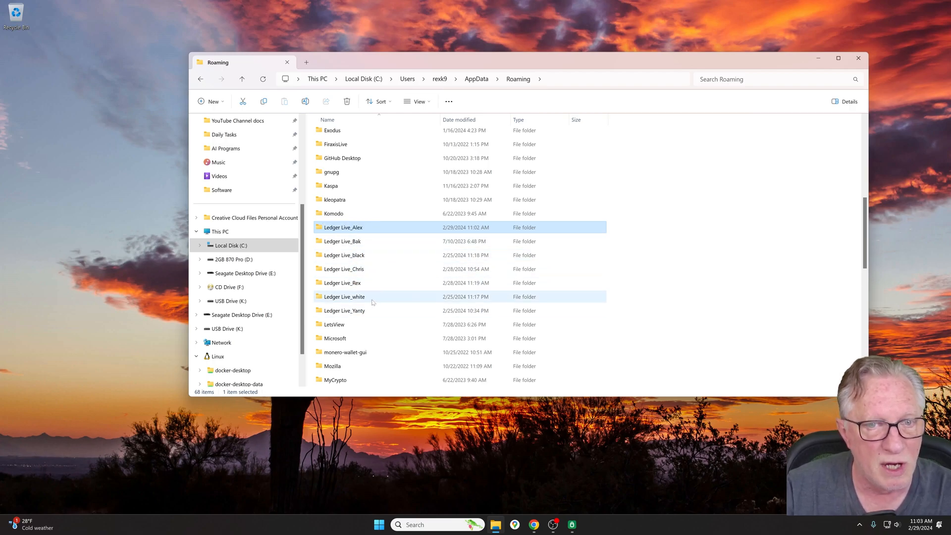
{"action": "mouse_move", "coordinate": [343, 283]}
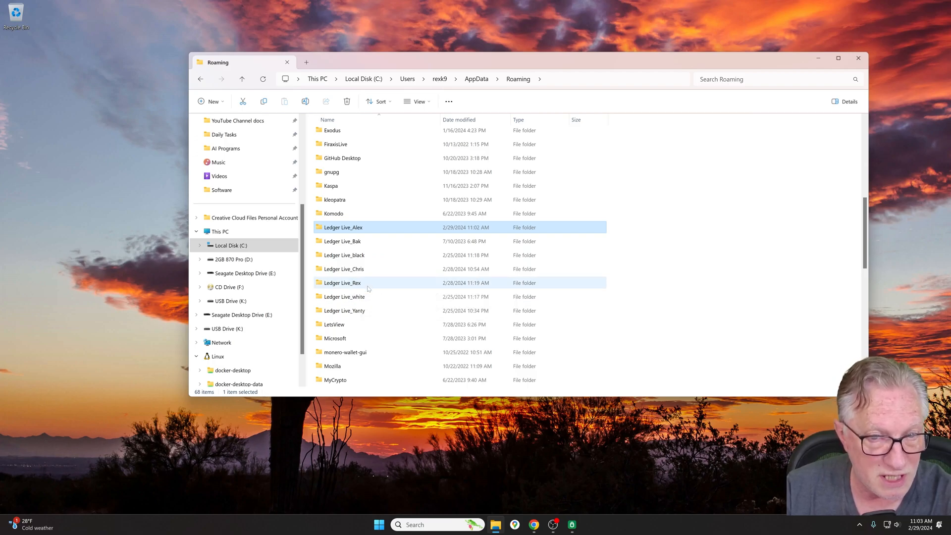
Step: Rename 'Ledger Live_Rex' (modified 2/28/2024) to plain 'Ledger Live' to activate it
{"action": "left_click", "coordinate": [342, 282]}
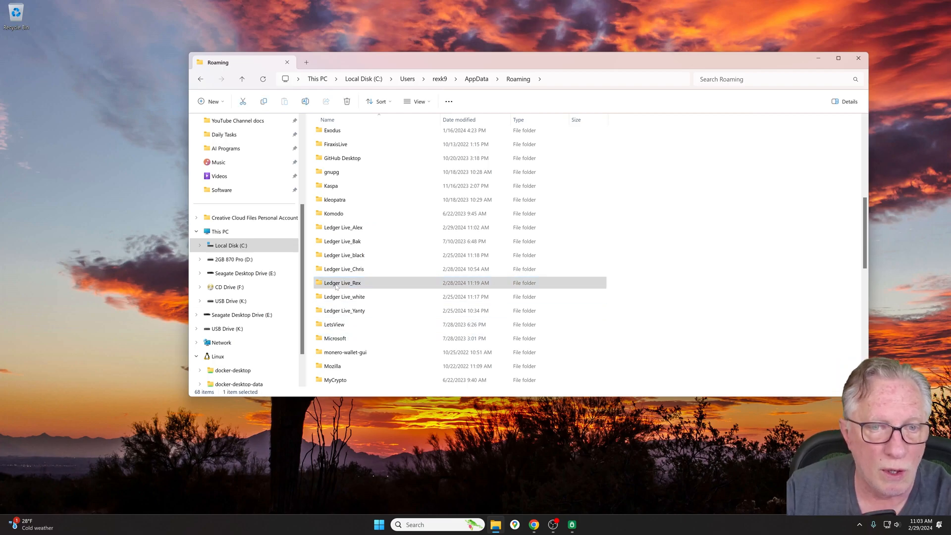
{"action": "right_click", "coordinate": [342, 283]}
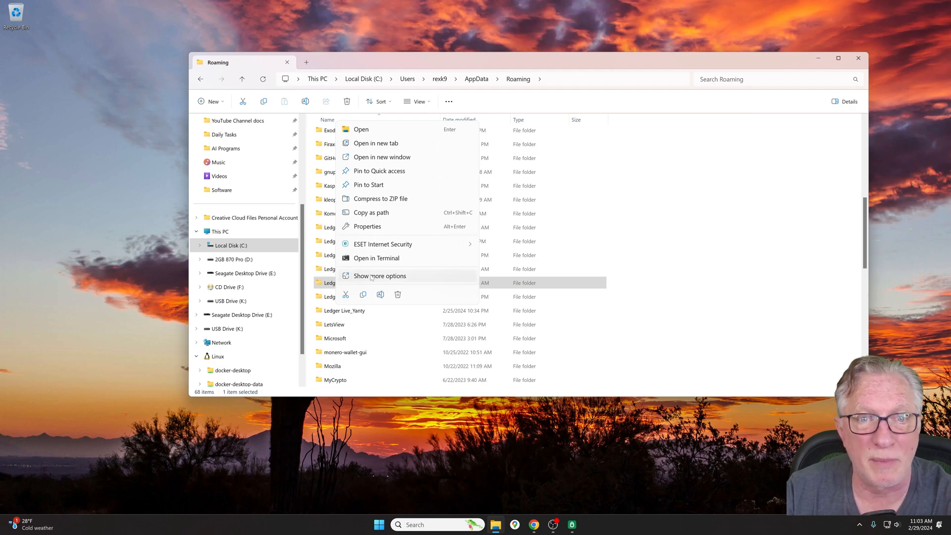
{"action": "left_click", "coordinate": [378, 276]}
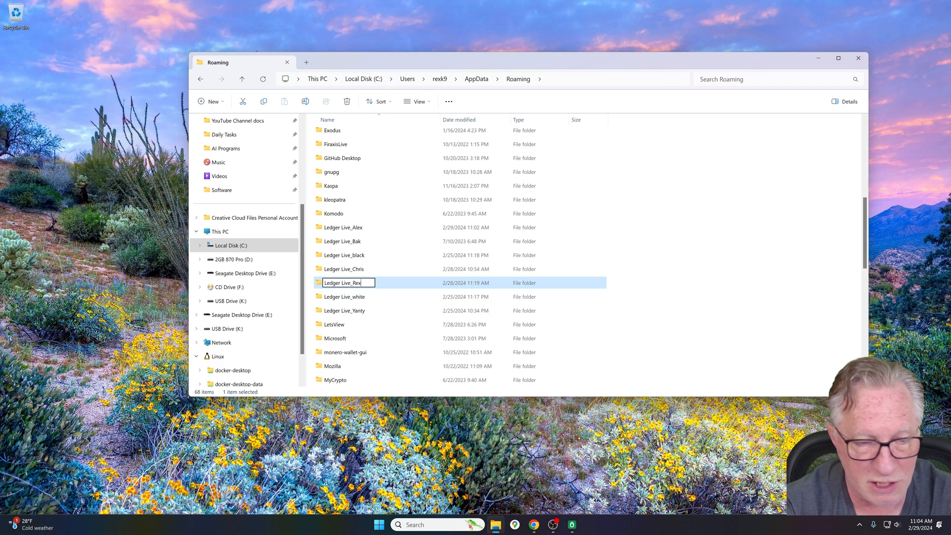
{"action": "key", "text": "Backspace"}
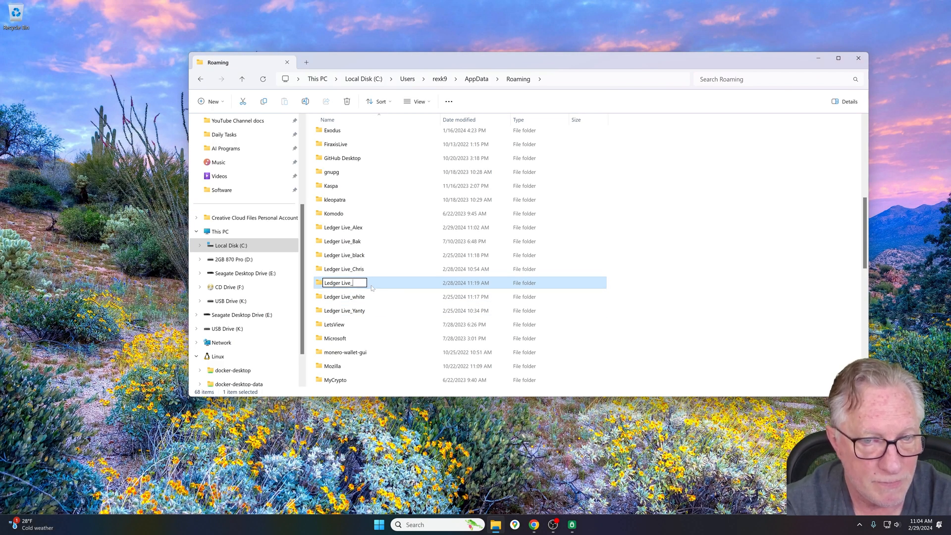
{"action": "key", "text": "Backspace"}
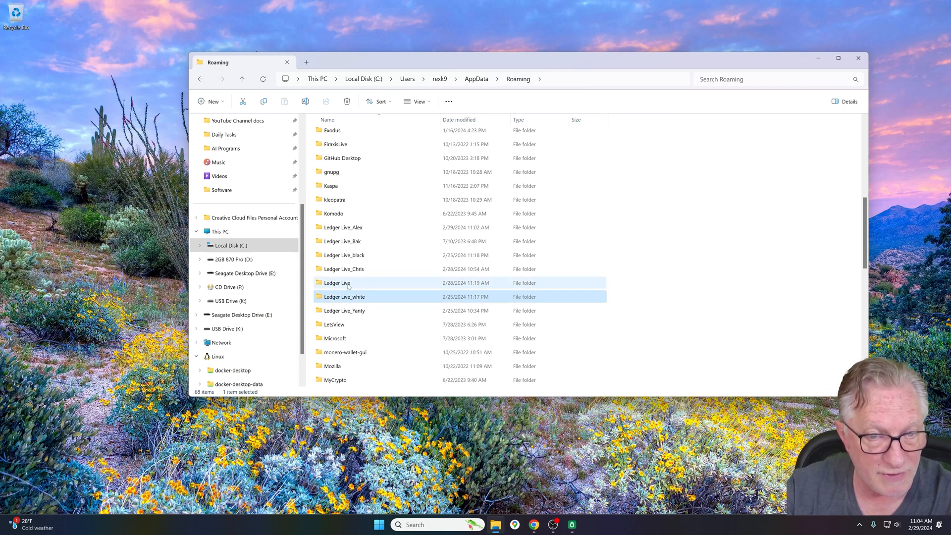
{"action": "mouse_move", "coordinate": [345, 297]}
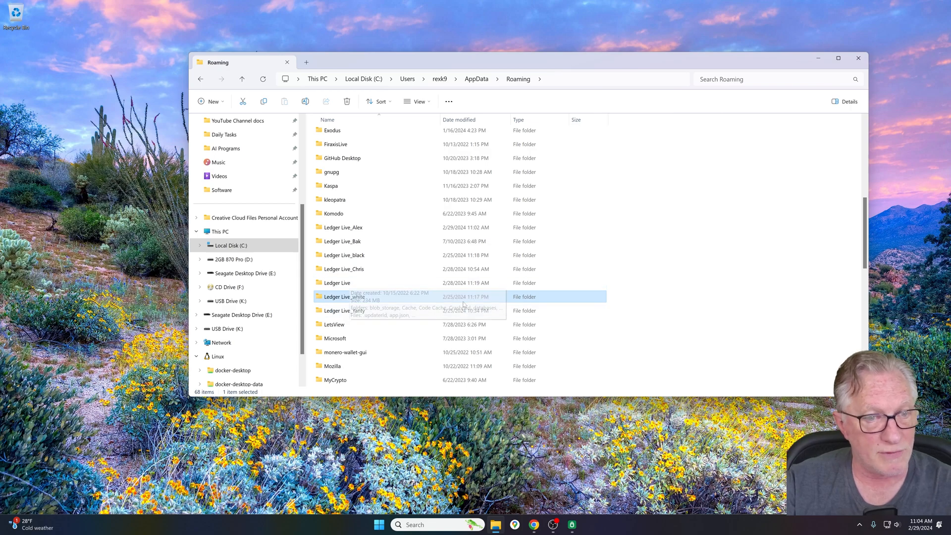
Step: Launch Ledger Live from Start on the swapped-in profile and return to Explorer
{"action": "left_click", "coordinate": [379, 524]}
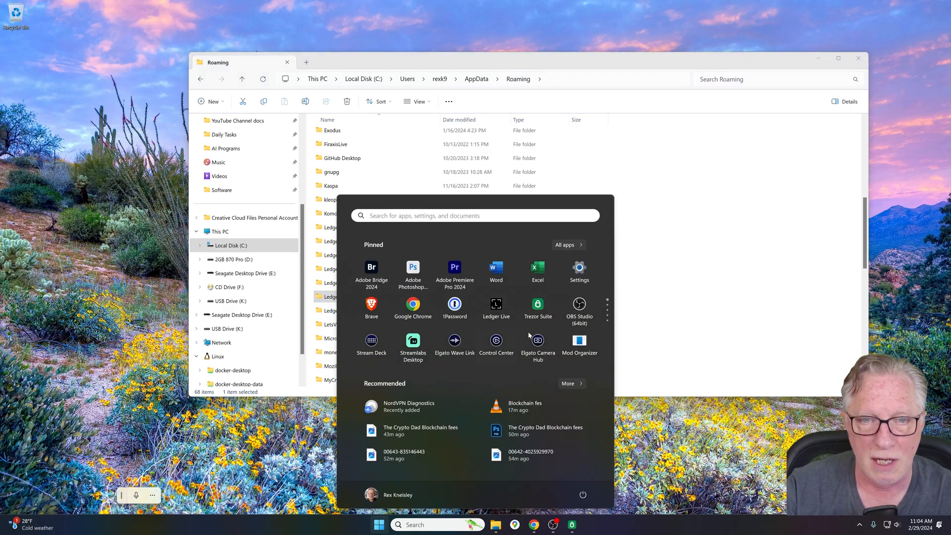
{"action": "left_click", "coordinate": [377, 524]}
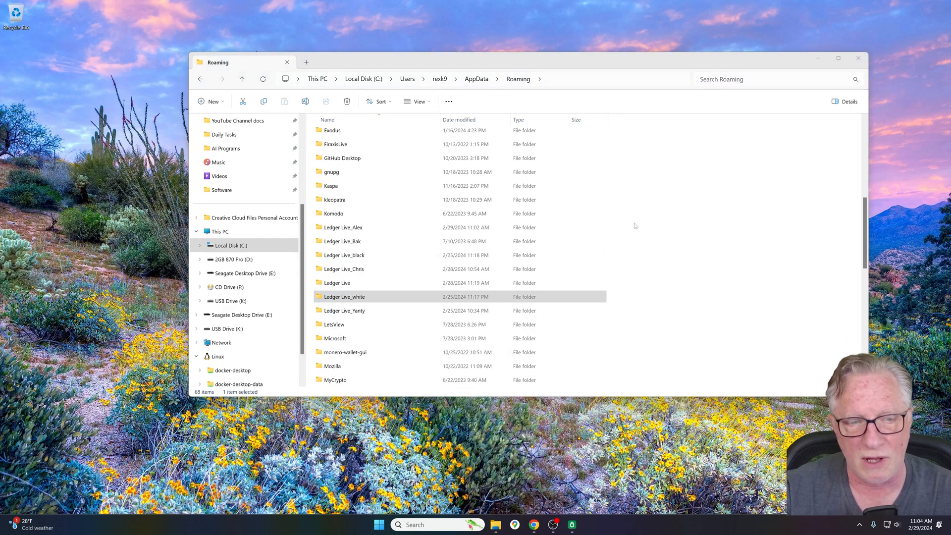
{"action": "double_click", "coordinate": [344, 296]}
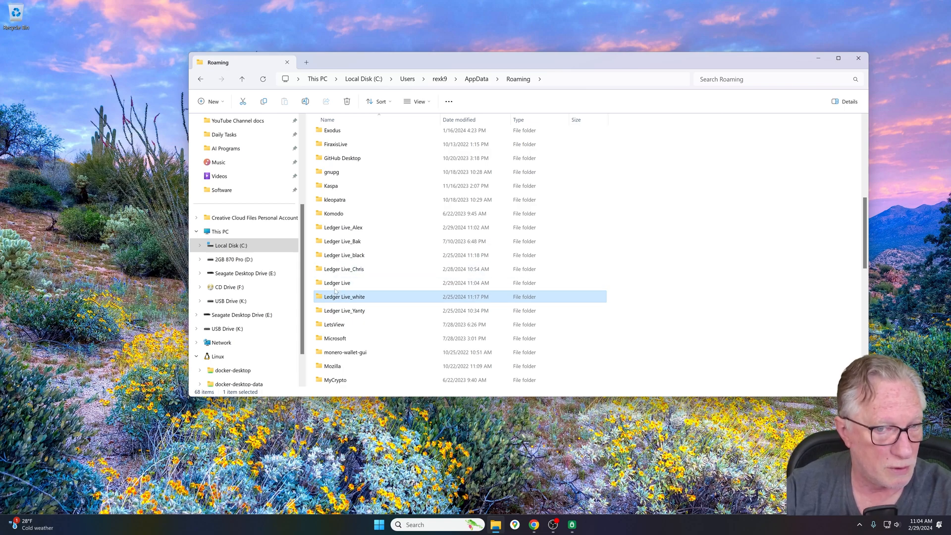
{"action": "mouse_move", "coordinate": [355, 283]}
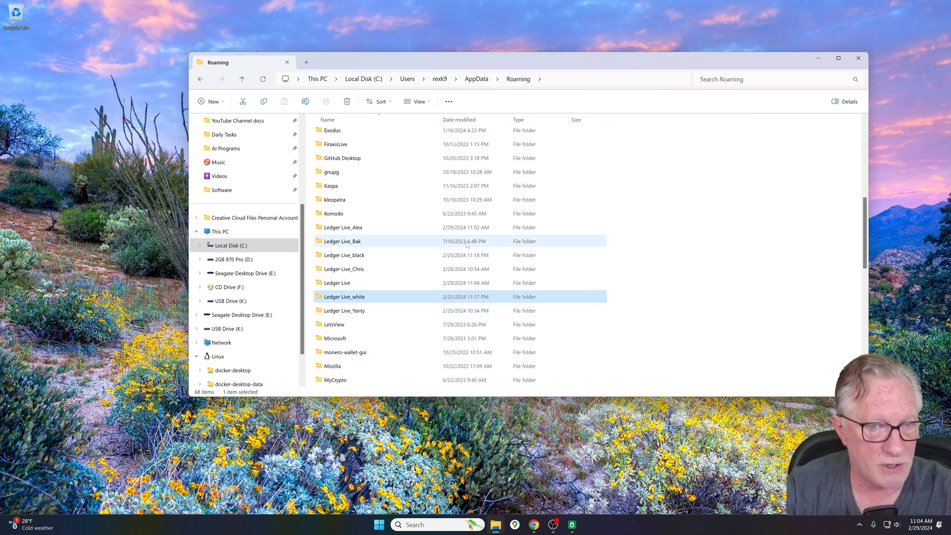
Step: Rename the plain Ledger Live folder in AppData\Roaming to Ledger Live_Rex
{"action": "left_click", "coordinate": [337, 283]}
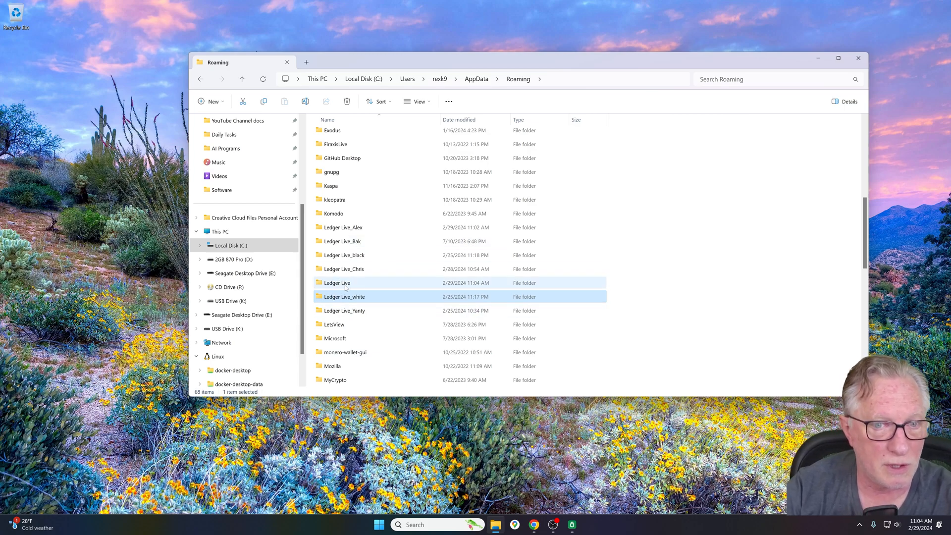
{"action": "mouse_move", "coordinate": [337, 282]}
{"action": "type", "text": "_"}
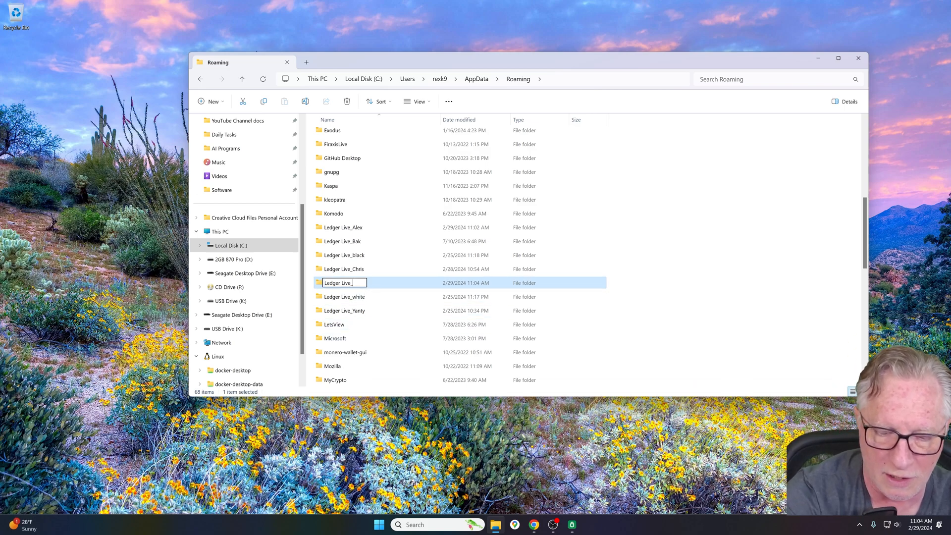
{"action": "type", "text": "Rex"}
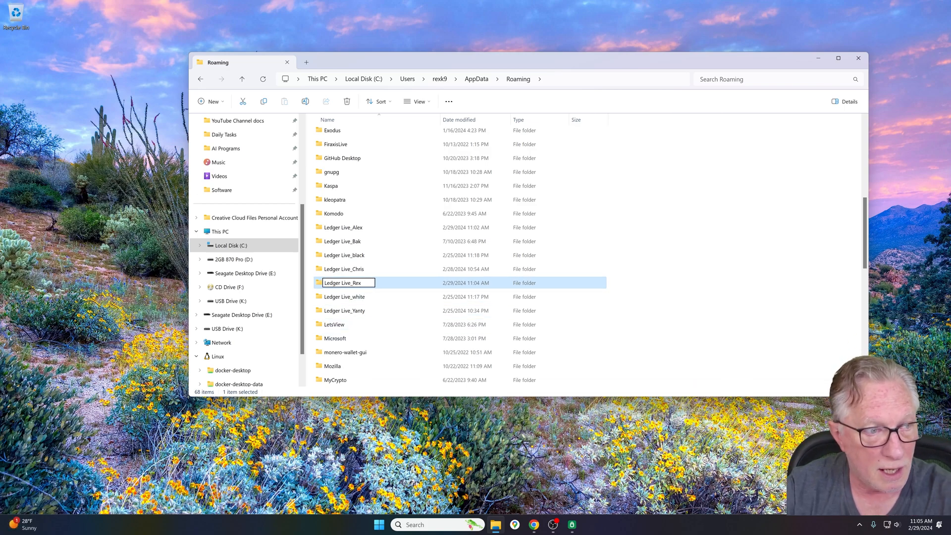
{"action": "left_click", "coordinate": [343, 297]}
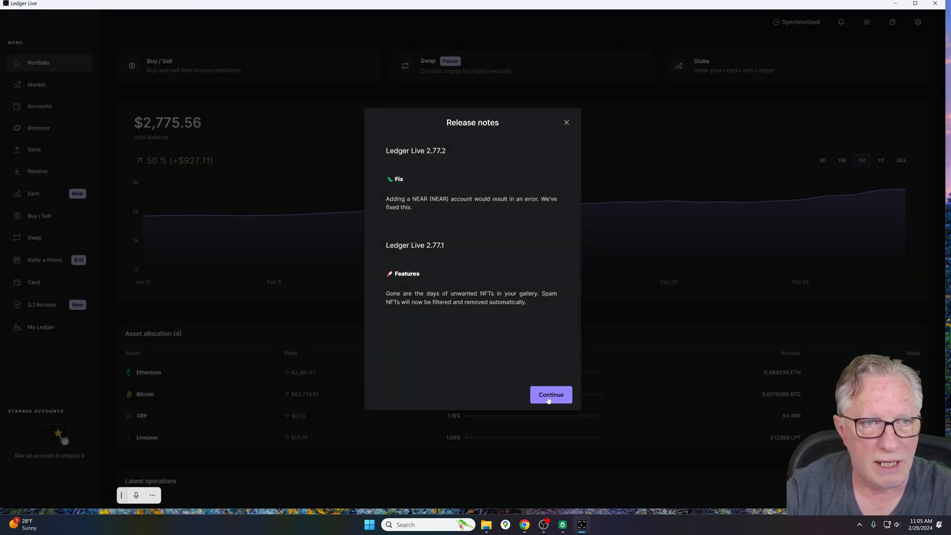
Step: Continue past the release notes and review the $2,775.56 four-asset portfolio
{"action": "left_click", "coordinate": [550, 394]}
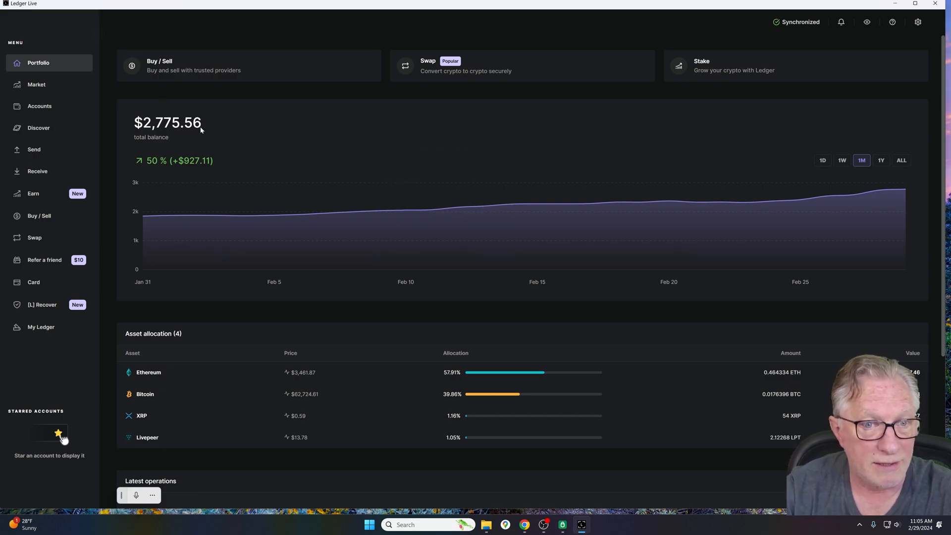
{"action": "scroll", "scroll_direction": "down", "scroll_amount": 3}
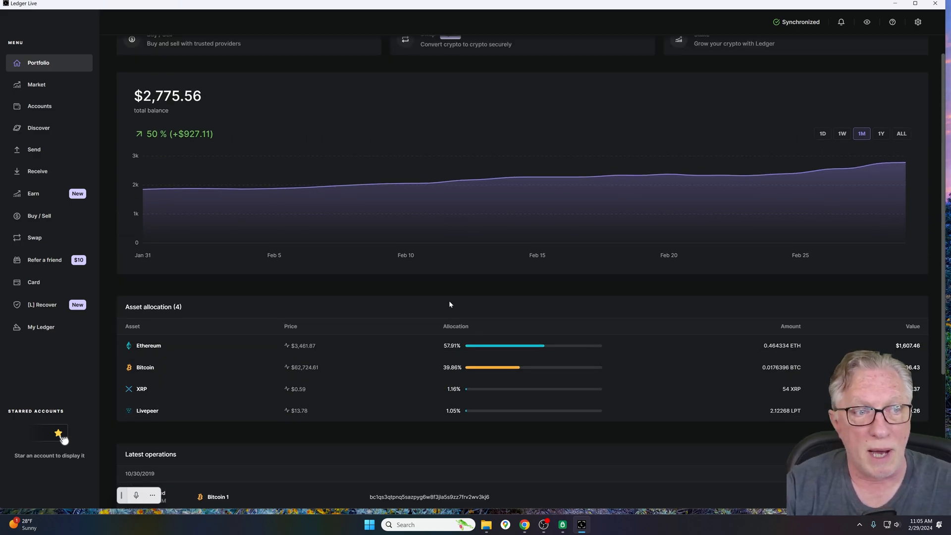
{"action": "scroll", "scroll_direction": "up", "scroll_amount": 3}
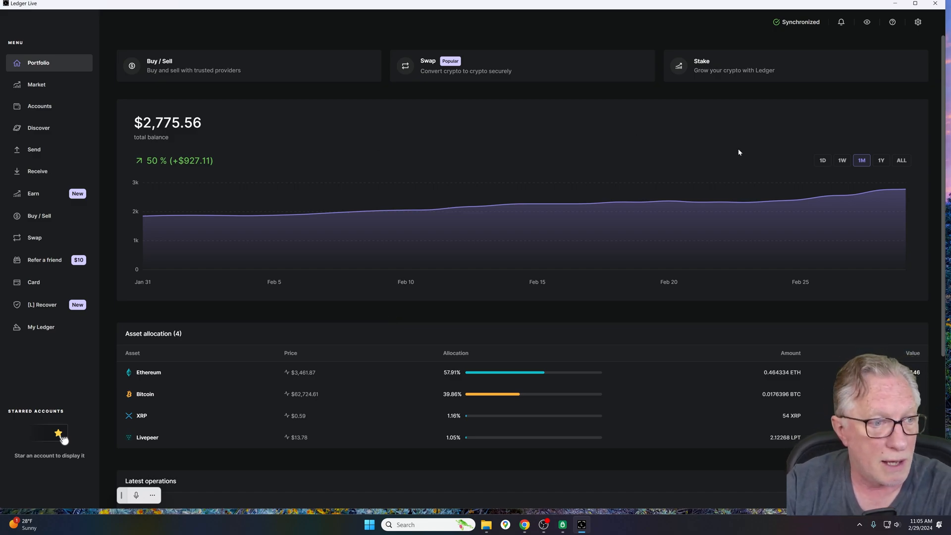
{"action": "mouse_move", "coordinate": [868, 49]}
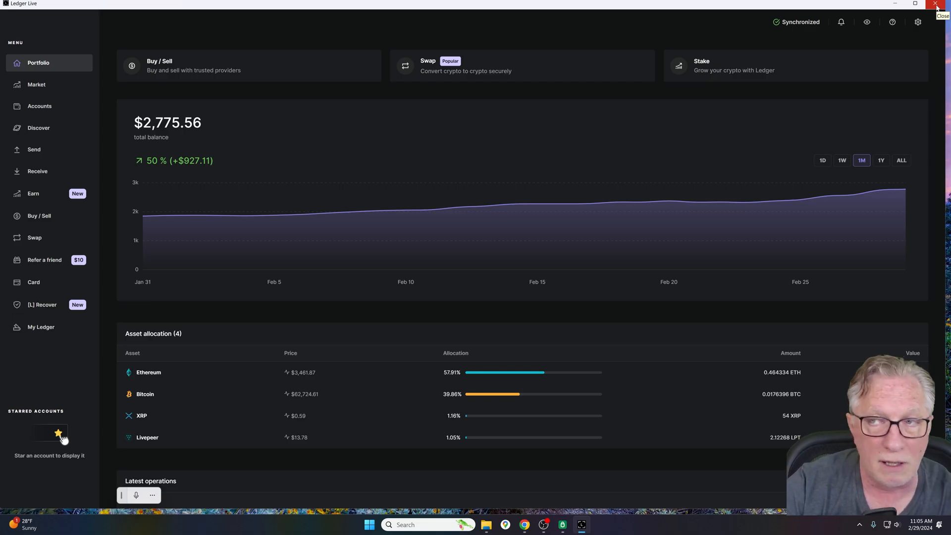
Step: Quit Ledger Live and rename its Roaming folder to Ledger Live_Yanty
{"action": "left_click", "coordinate": [943, 4]}
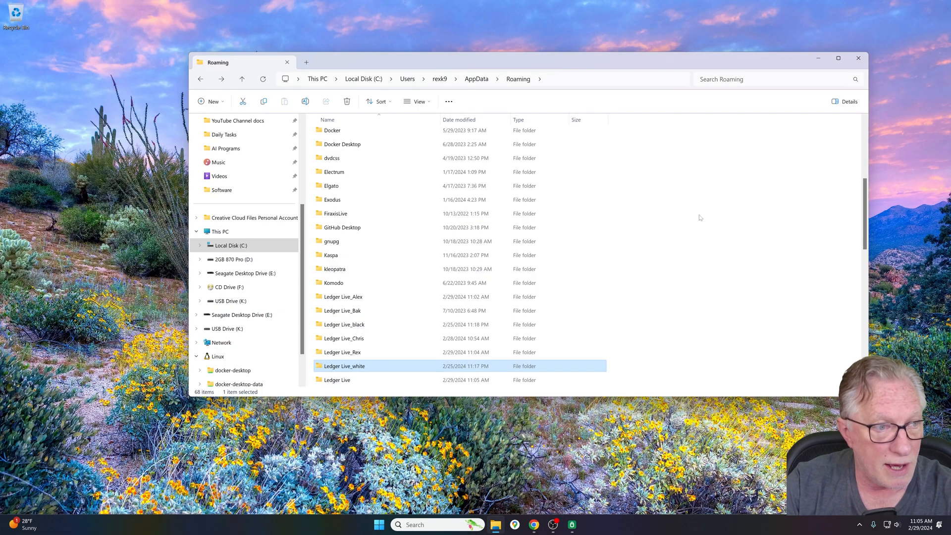
{"action": "mouse_move", "coordinate": [536, 297]}
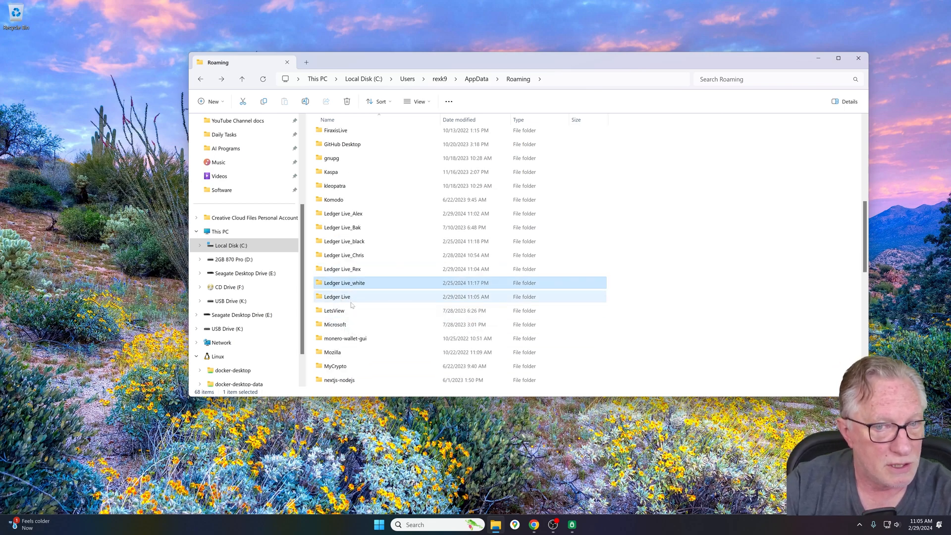
{"action": "left_click", "coordinate": [337, 297]}
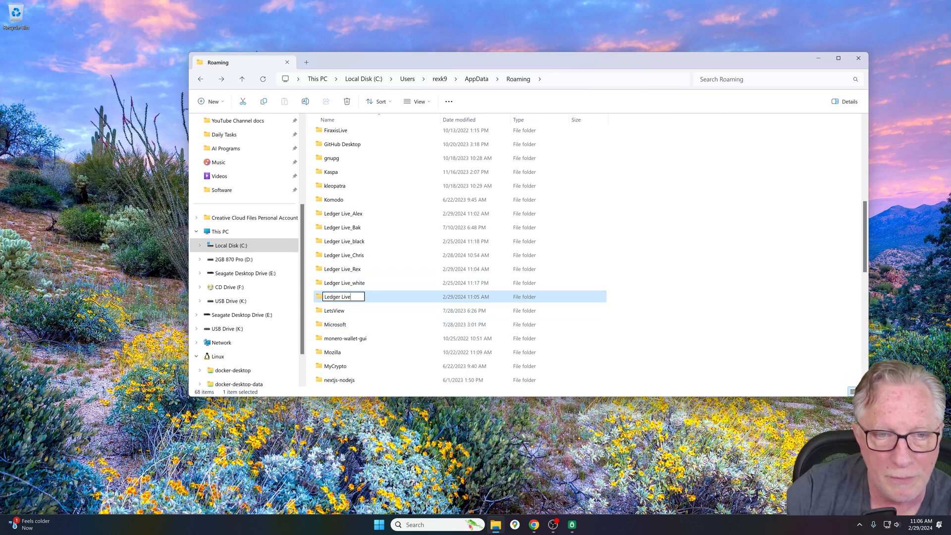
{"action": "type", "text": "_"}
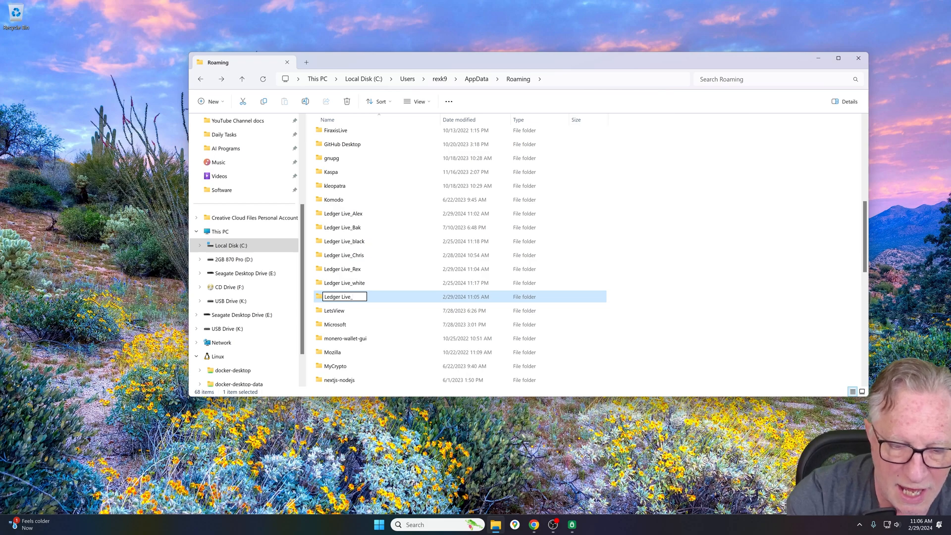
{"action": "type", "text": "Yanty"}
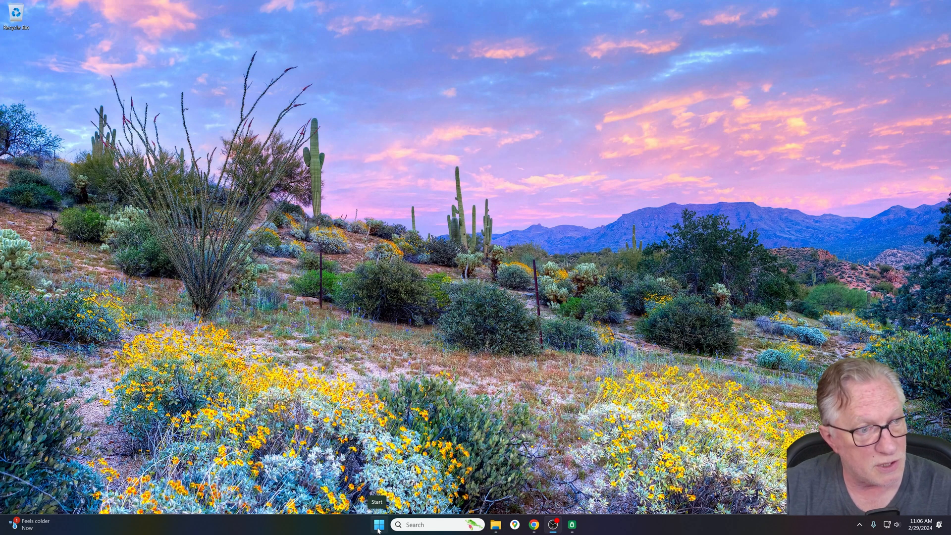
Step: Relaunch Ledger Live into fresh onboarding and choose Ledger Nano X as a first-time setup
{"action": "left_click", "coordinate": [378, 525]}
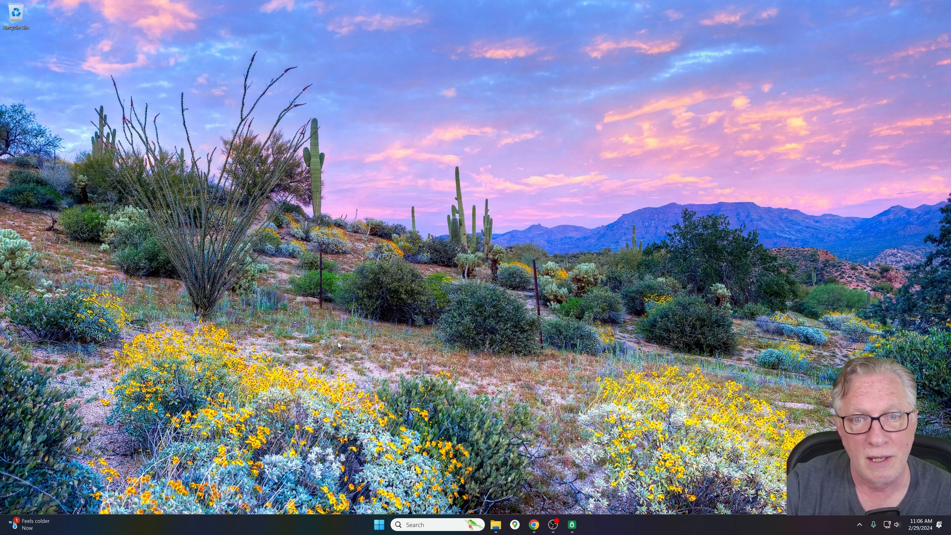
{"action": "left_click", "coordinate": [581, 524]}
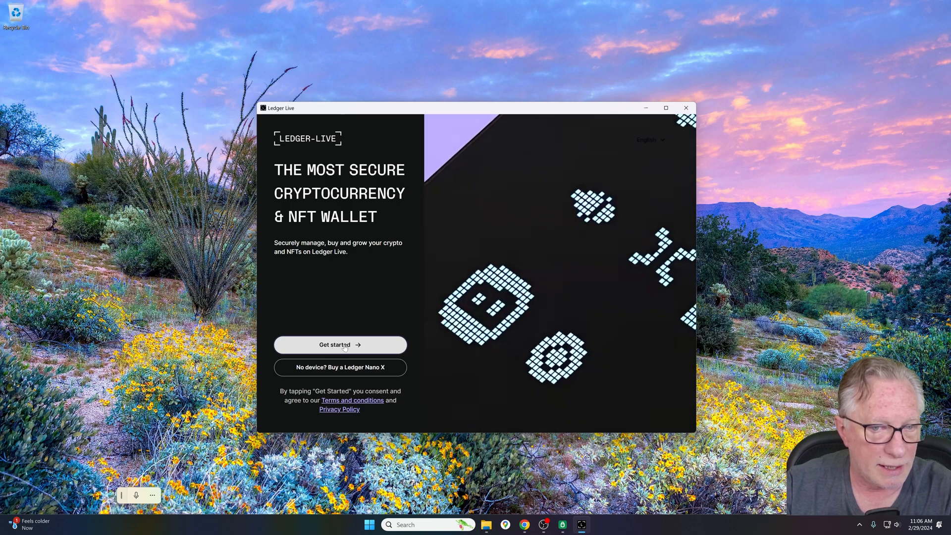
{"action": "left_click", "coordinate": [340, 345]}
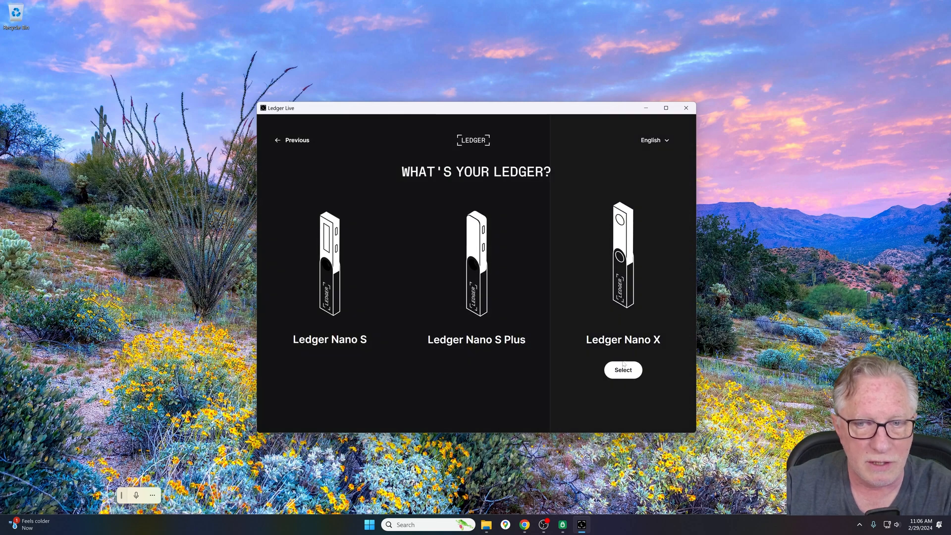
{"action": "left_click", "coordinate": [622, 369]}
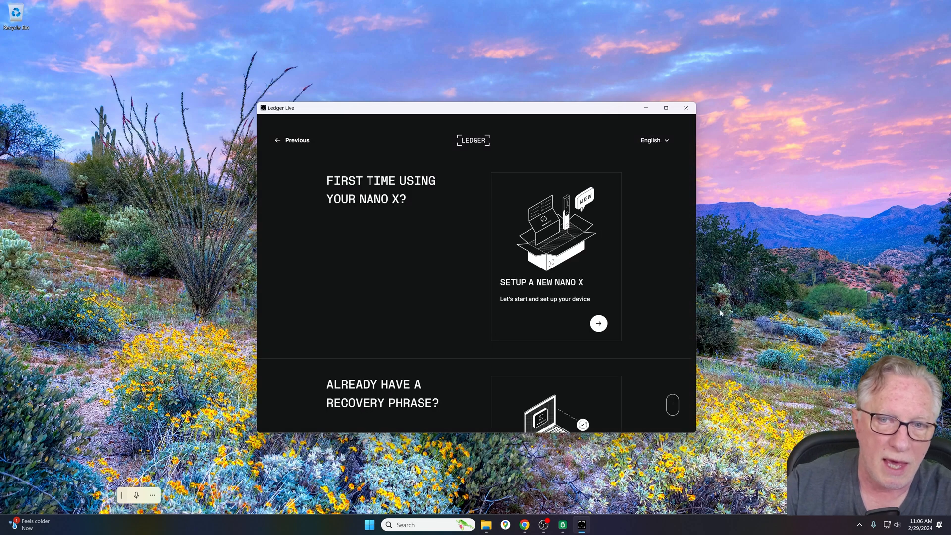
{"action": "scroll", "scroll_direction": "down", "scroll_amount": 3}
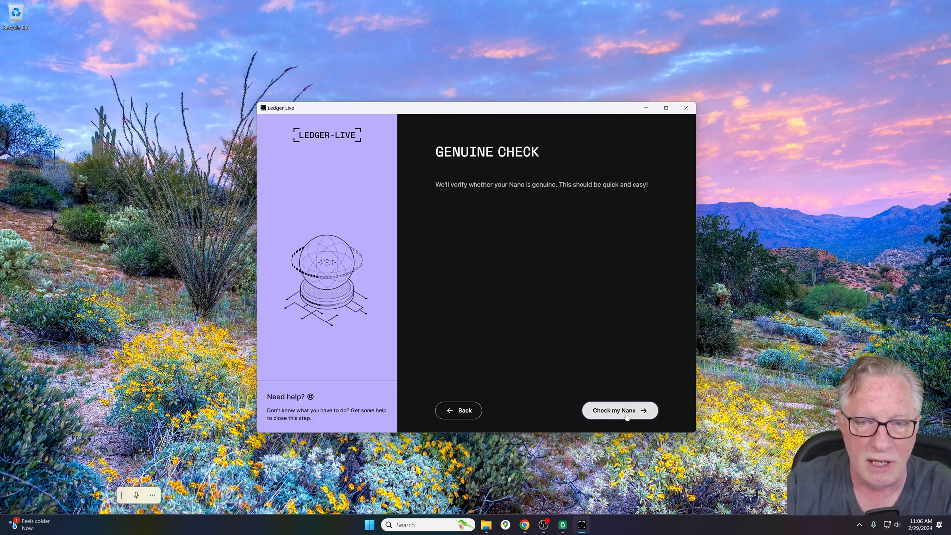
Step: Pass the Nano X genuine check, finish onboarding and decline the Ledger Recover offer
{"action": "left_click", "coordinate": [619, 410]}
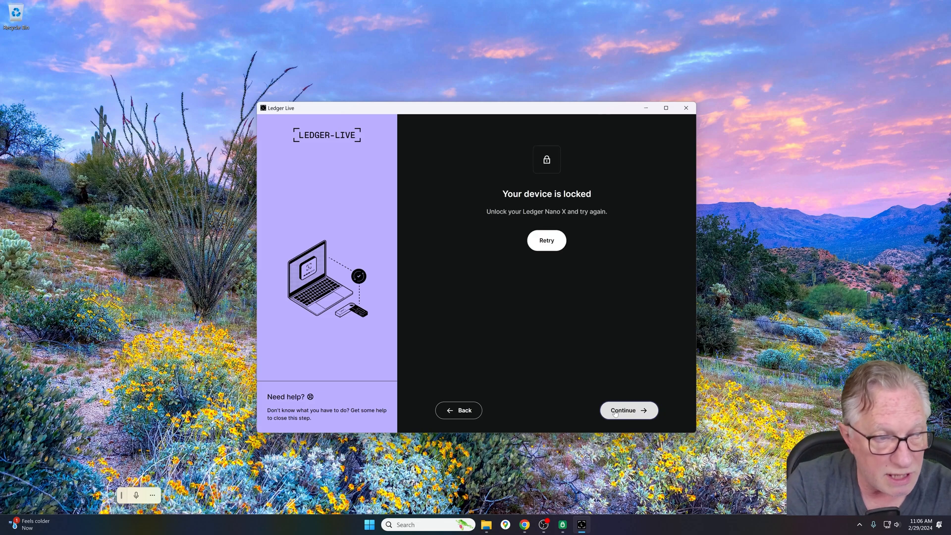
{"action": "left_click", "coordinate": [628, 410]}
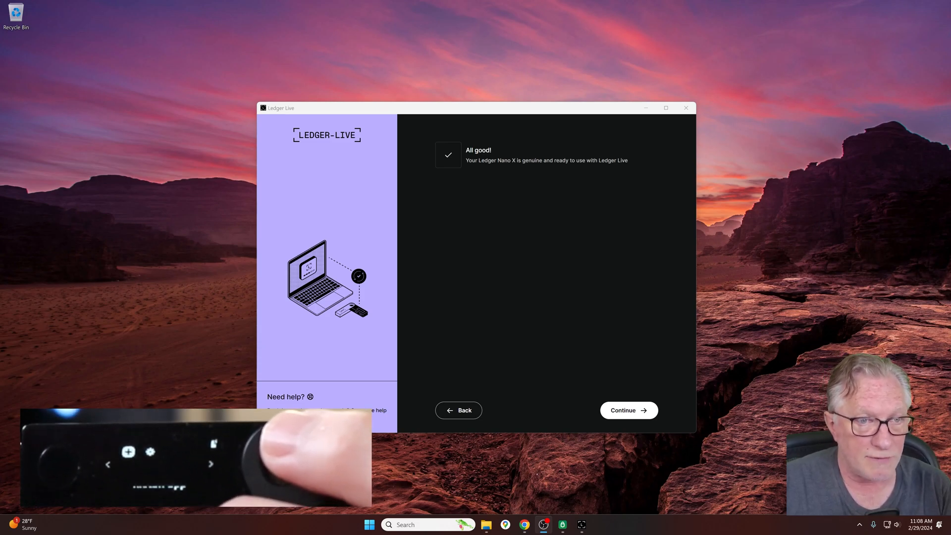
{"action": "mouse_move", "coordinate": [229, 214]}
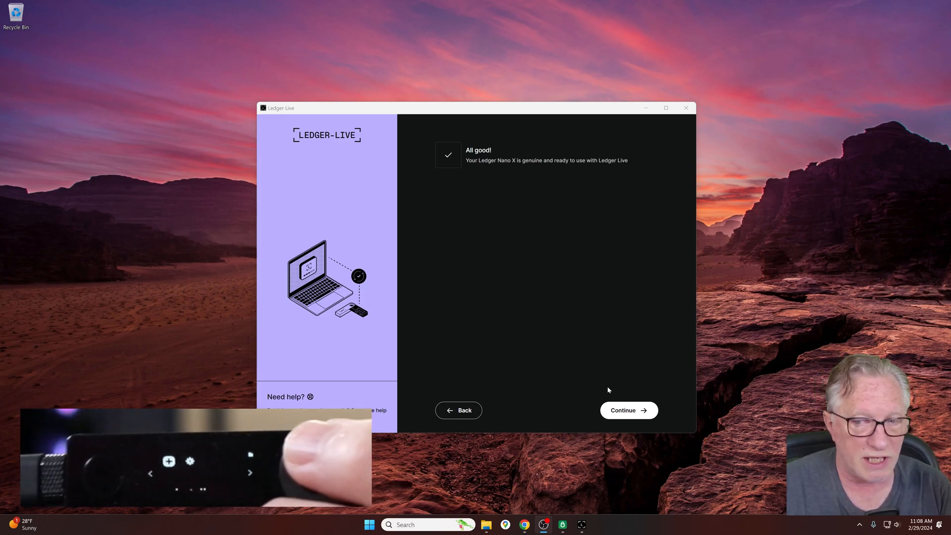
{"action": "left_click", "coordinate": [628, 410]}
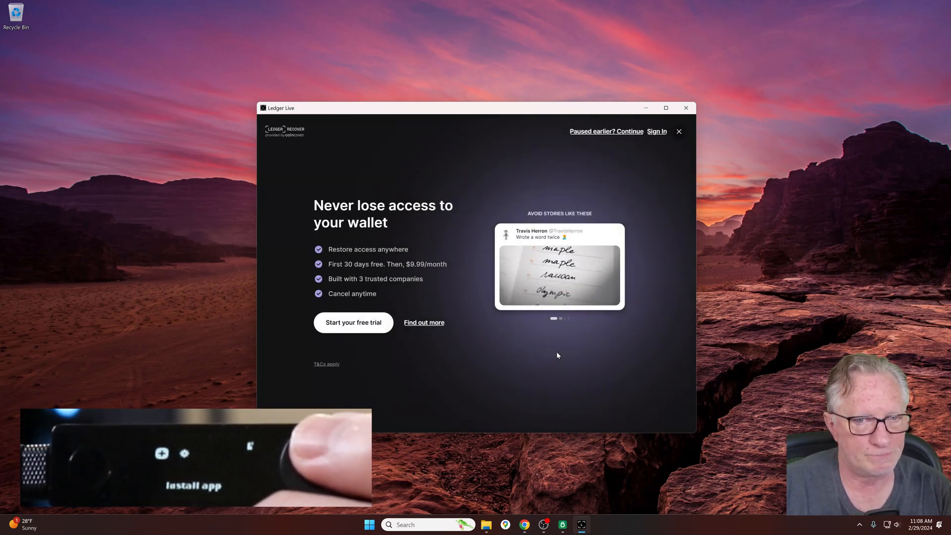
{"action": "left_click", "coordinate": [678, 131]}
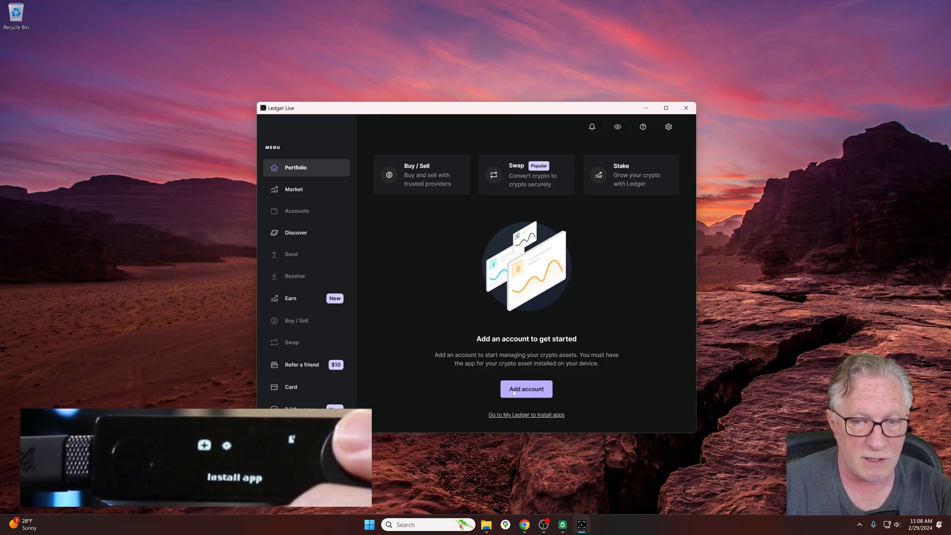
Step: Add a Bitcoin (BTC) account, Bitcoin 1, to the empty new profile
{"action": "left_click", "coordinate": [525, 388]}
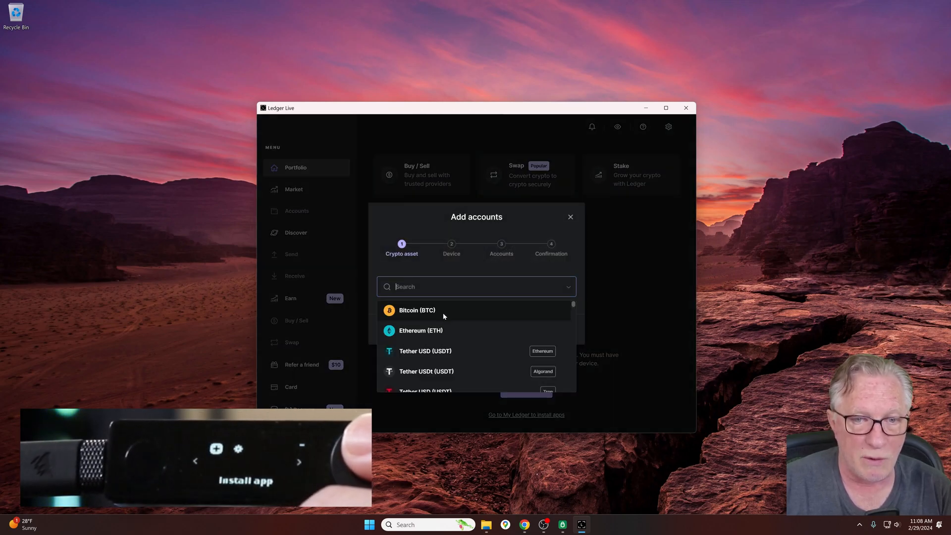
{"action": "left_click", "coordinate": [416, 309]}
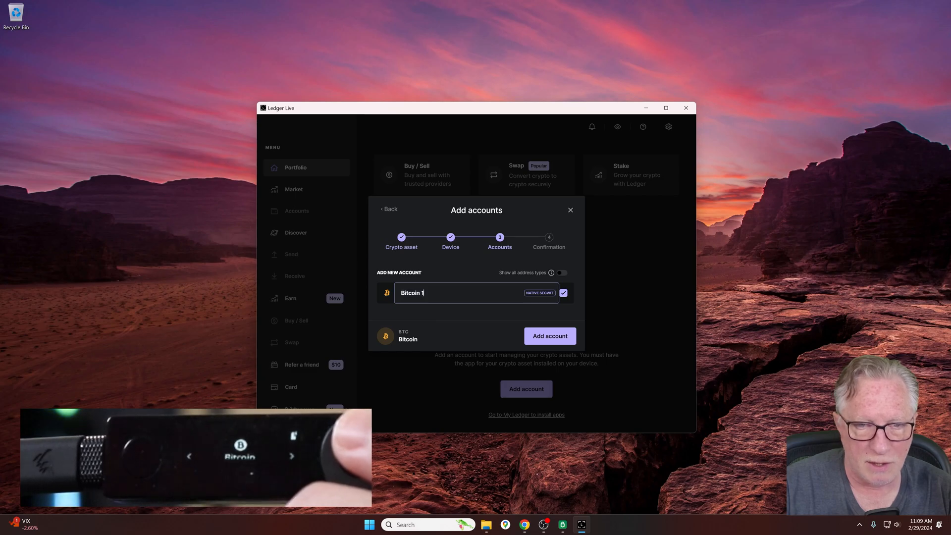
{"action": "key", "text": "Backspace"}
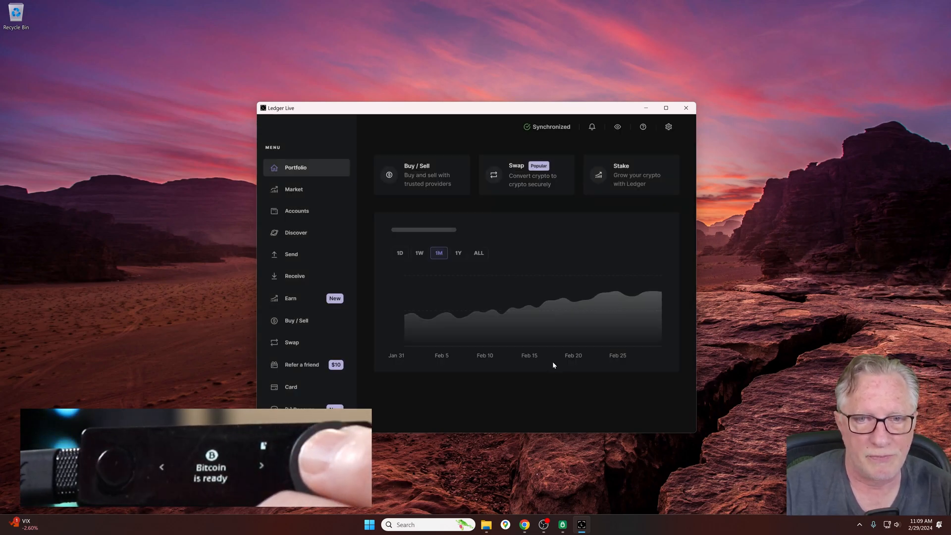
Step: From Accounts, add an Ethereum (ETH) account alongside the Bitcoin one
{"action": "left_click", "coordinate": [296, 211]}
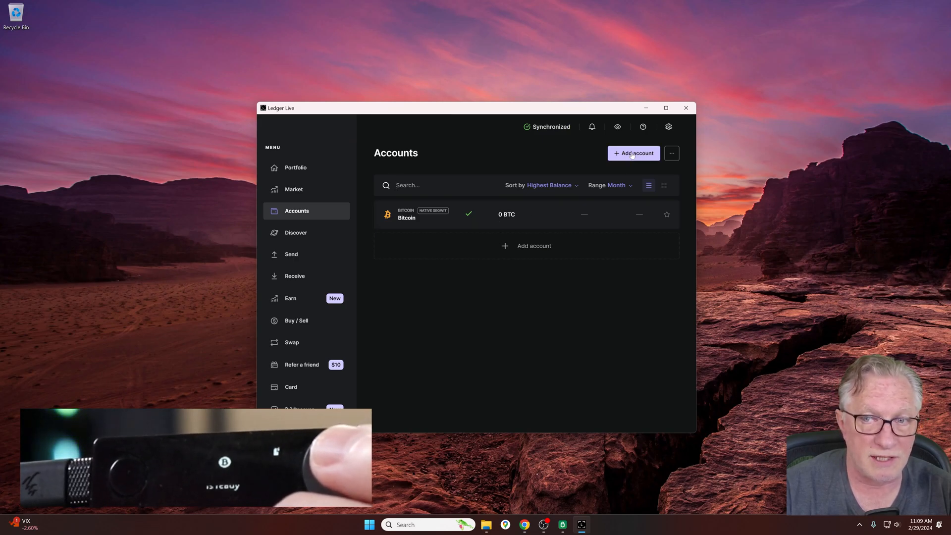
{"action": "left_click", "coordinate": [633, 153]}
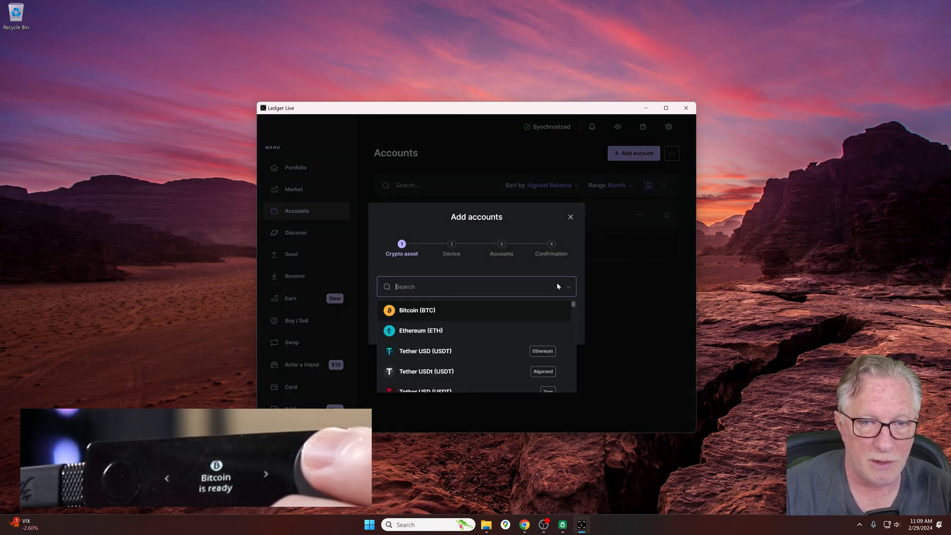
{"action": "left_click", "coordinate": [416, 309]}
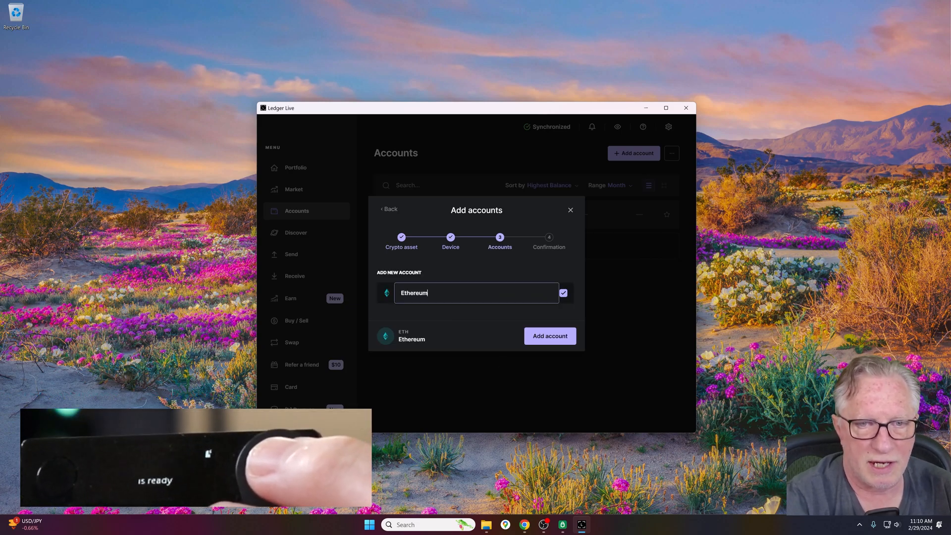
{"action": "left_click", "coordinate": [549, 336]}
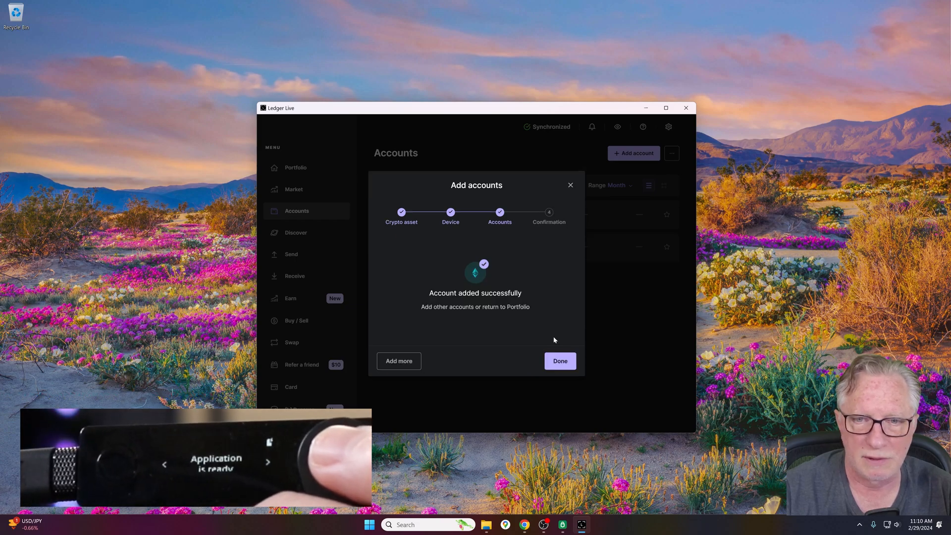
{"action": "left_click", "coordinate": [558, 361]}
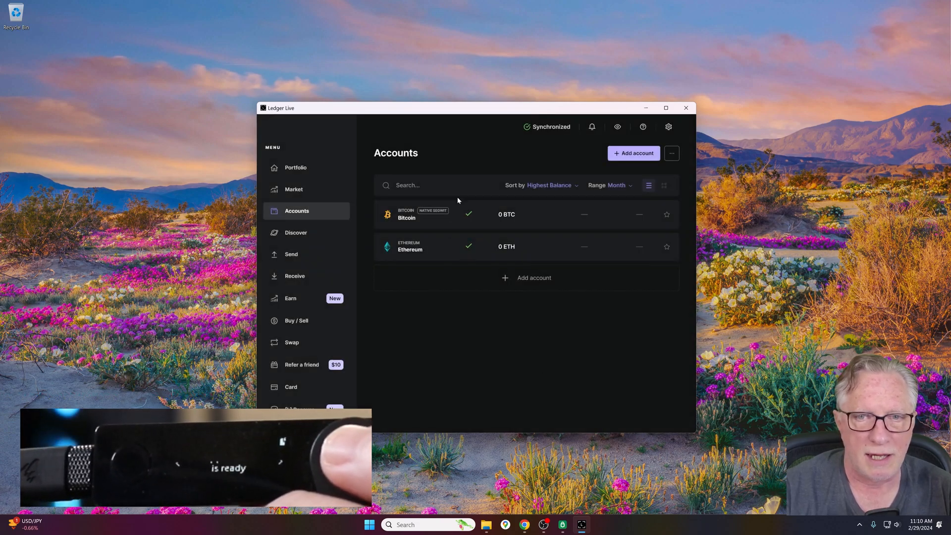
Step: Restore down the Ledger Live window and close the app, returning to the desktop
{"action": "left_click", "coordinate": [665, 107]}
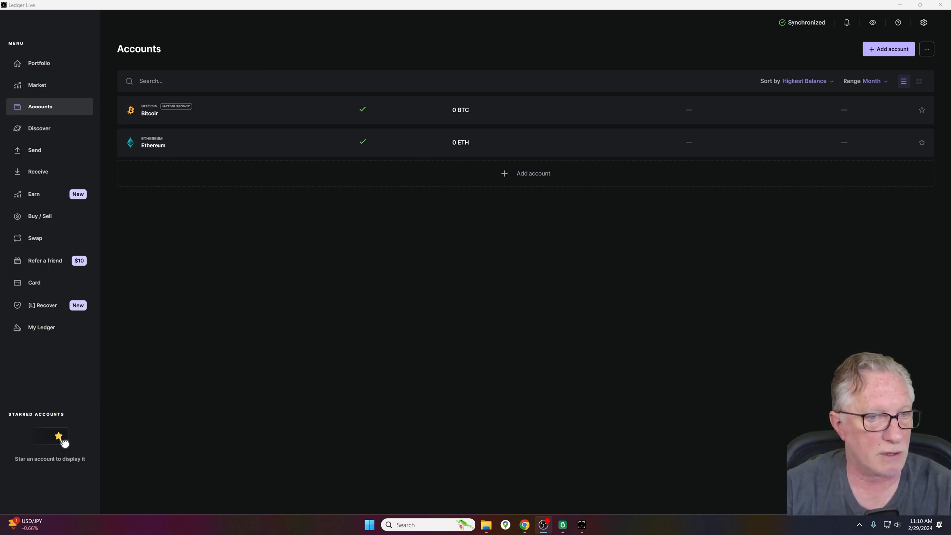
{"action": "mouse_move", "coordinate": [435, 150]}
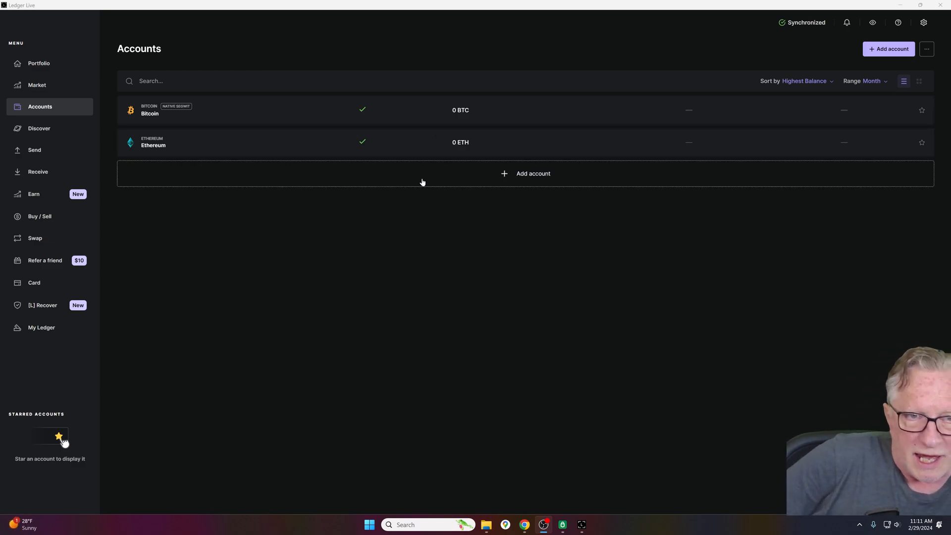
{"action": "mouse_move", "coordinate": [465, 371]}
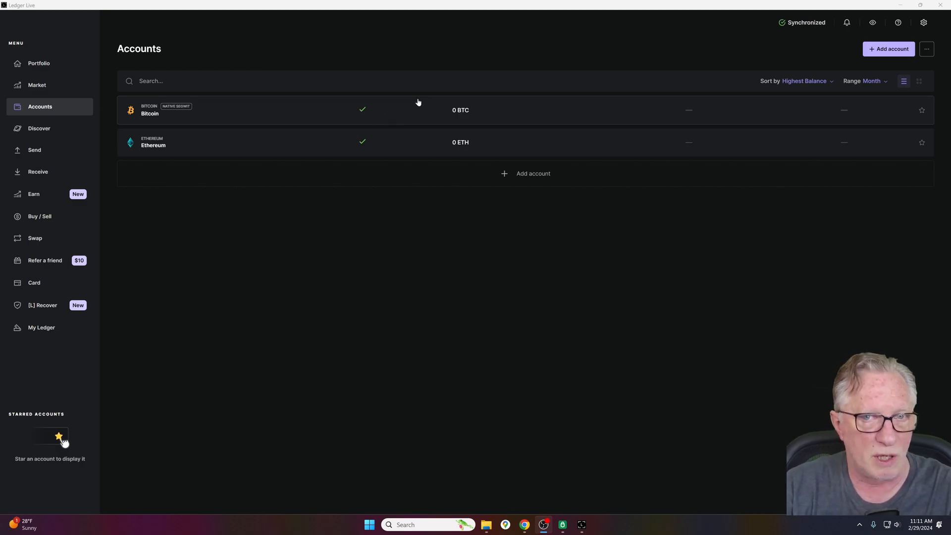
{"action": "mouse_move", "coordinate": [398, 128]}
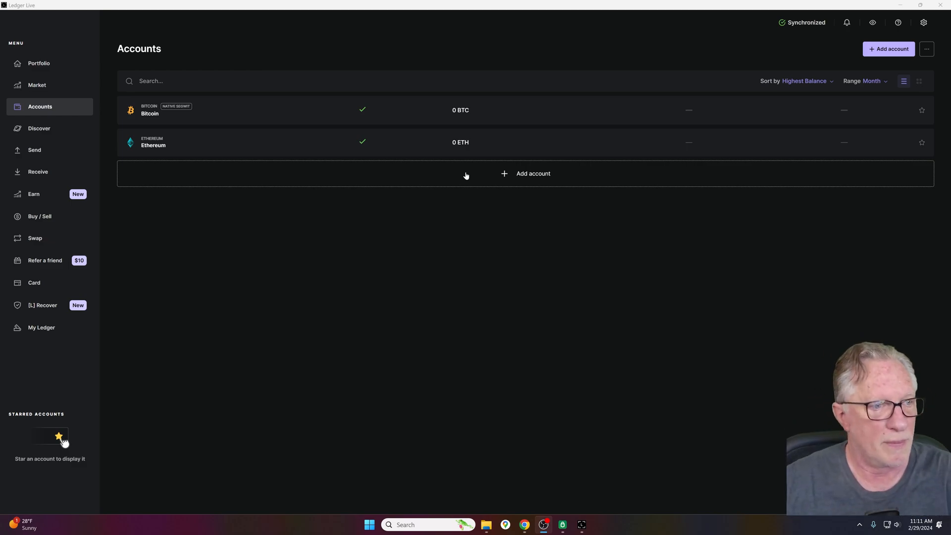
{"action": "mouse_move", "coordinate": [357, 203]}
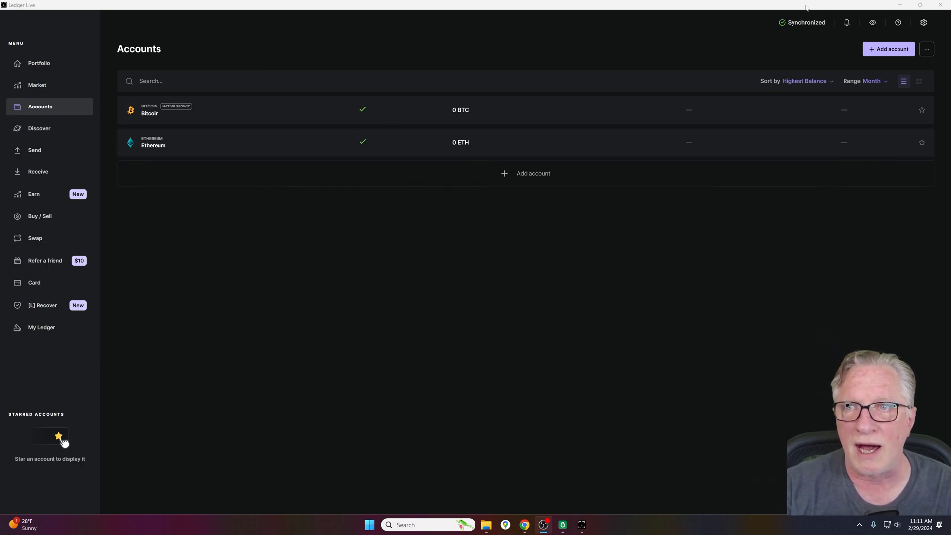
{"action": "left_click", "coordinate": [918, 5]}
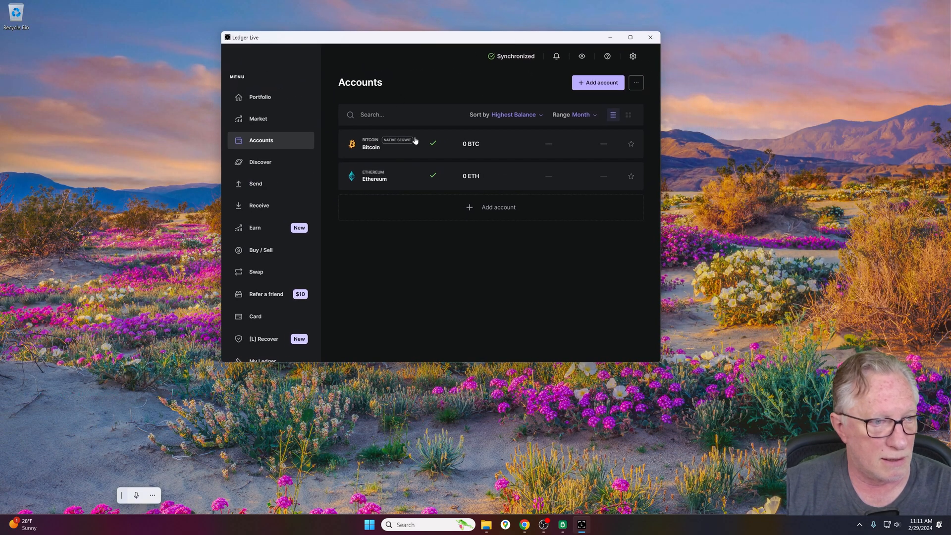
{"action": "mouse_move", "coordinate": [370, 221]}
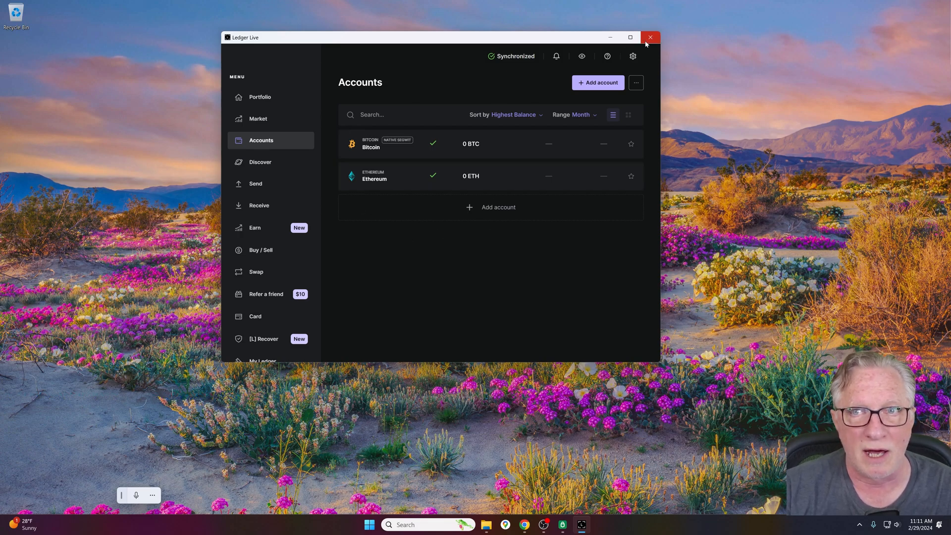
{"action": "left_click", "coordinate": [650, 37]}
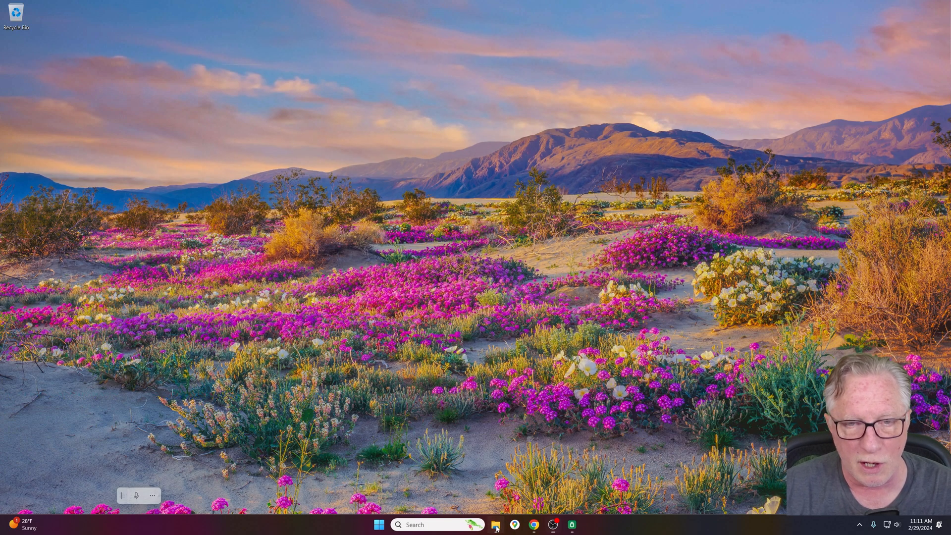
Step: Back in AppData\Roaming, rename the fresh Ledger Live folder to Ledger Live_new
{"action": "left_click", "coordinate": [495, 523]}
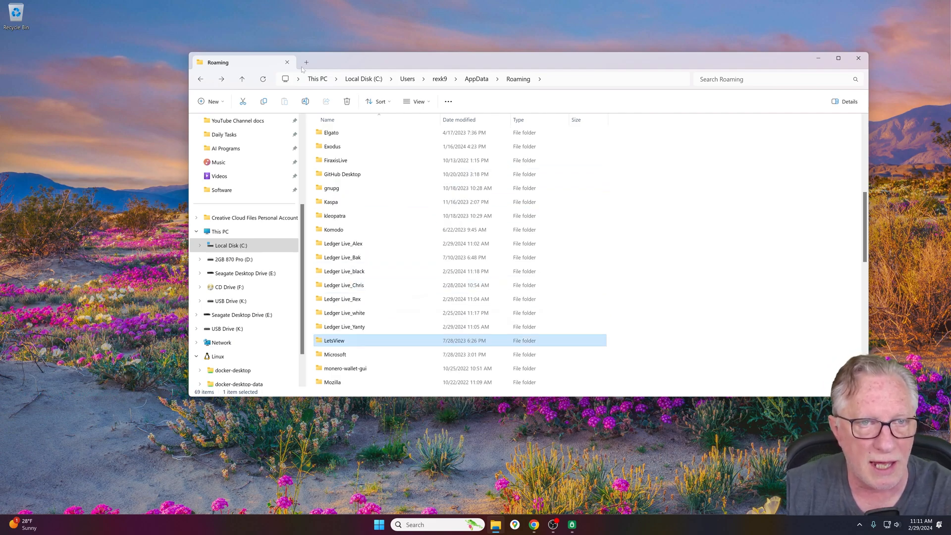
{"action": "left_click", "coordinate": [221, 79]}
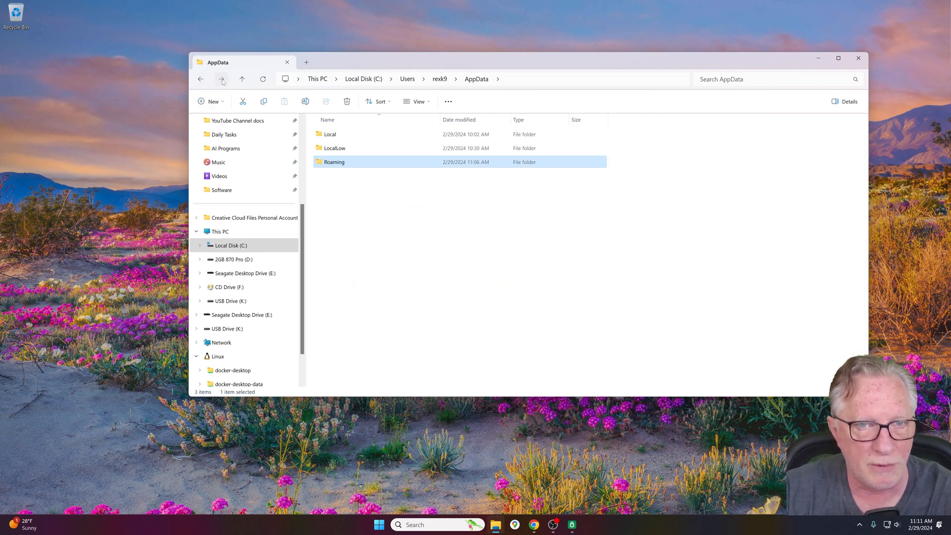
{"action": "double_click", "coordinate": [333, 161]}
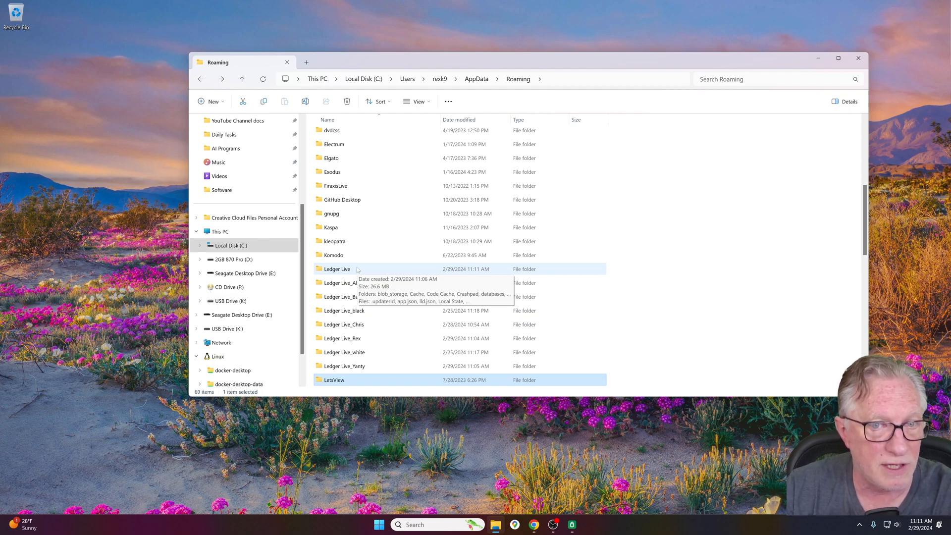
{"action": "double_click", "coordinate": [337, 268]}
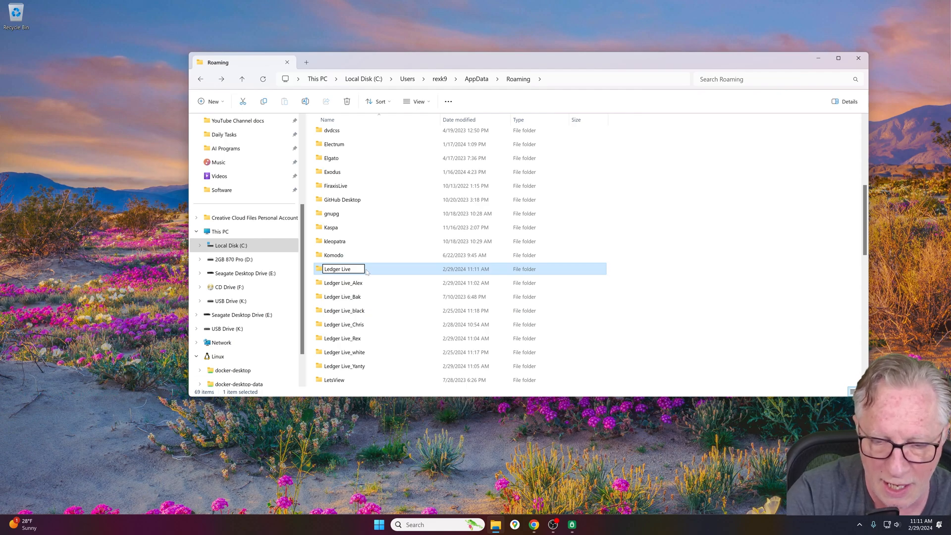
{"action": "type", "text": "_"}
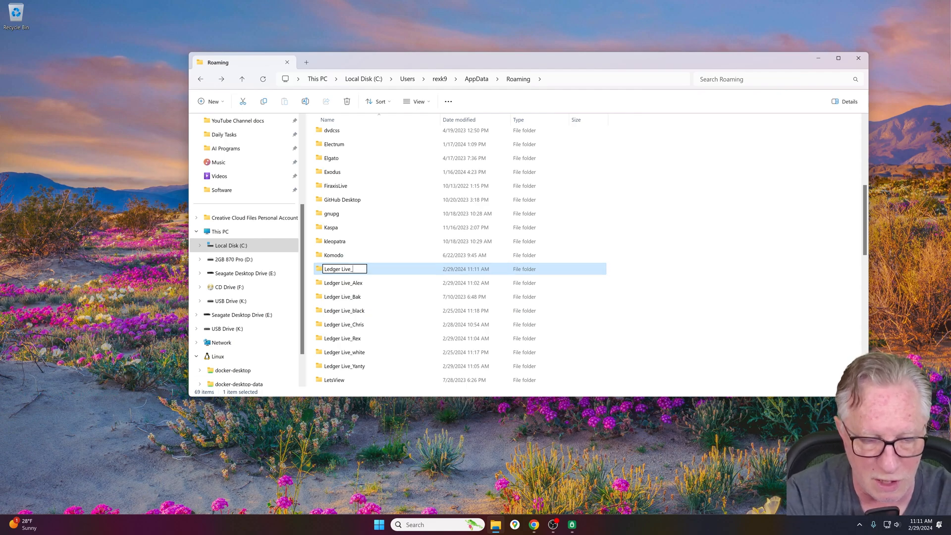
{"action": "type", "text": "new"}
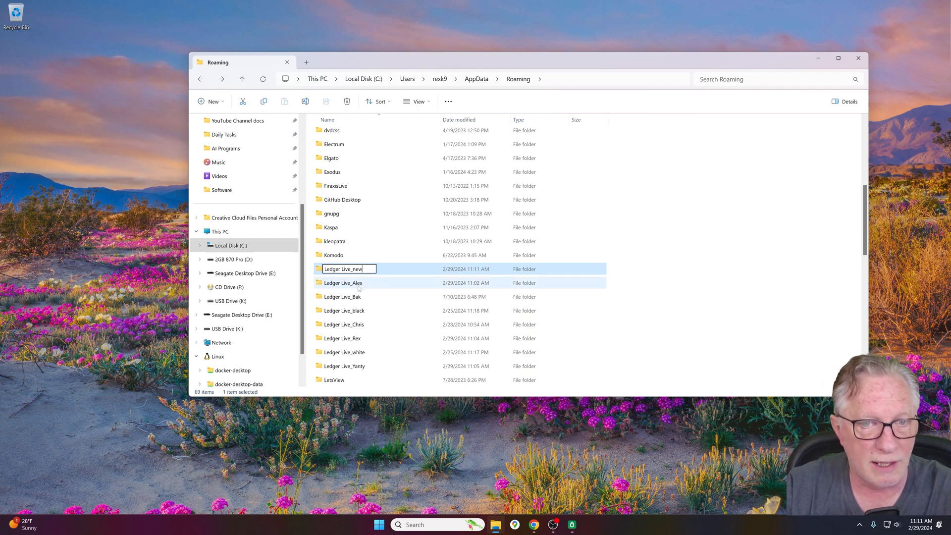
{"action": "left_click", "coordinate": [343, 282]}
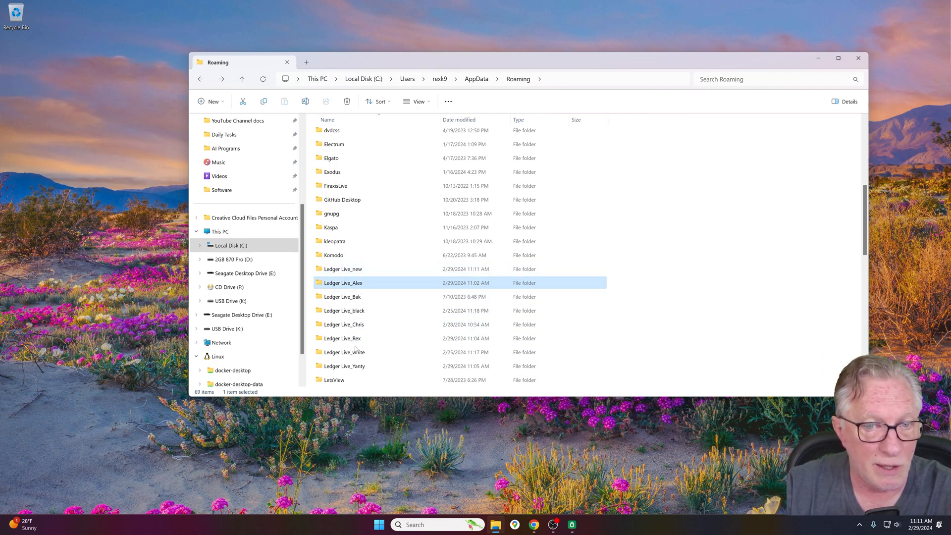
{"action": "mouse_move", "coordinate": [389, 325]}
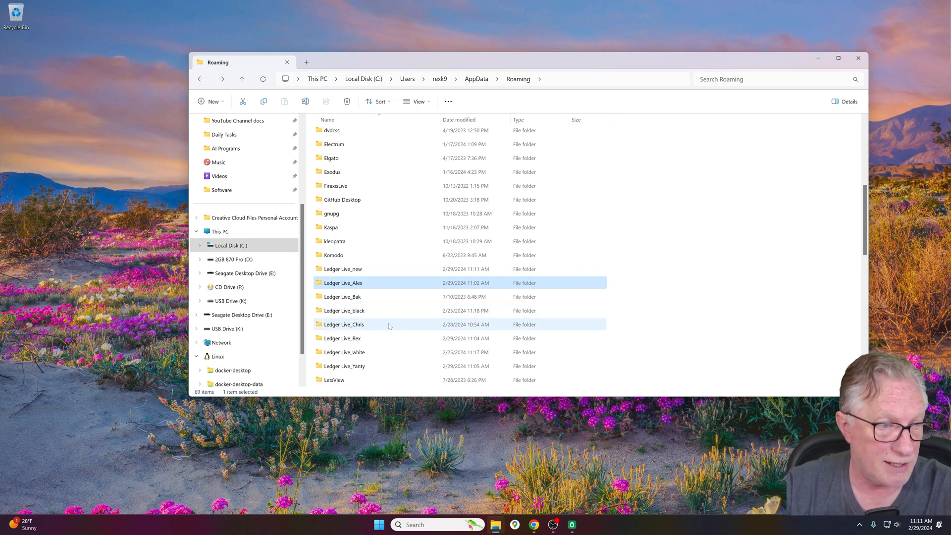
Step: Begin renaming Ledger Live_Rex back to plain Ledger Live by removing its suffix
{"action": "left_click", "coordinate": [343, 338]}
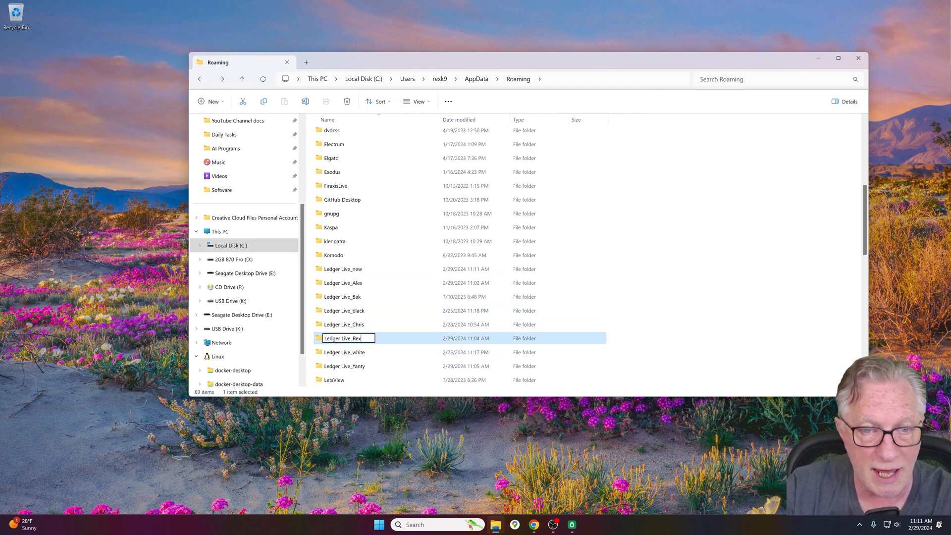
{"action": "key", "text": "Backspace"}
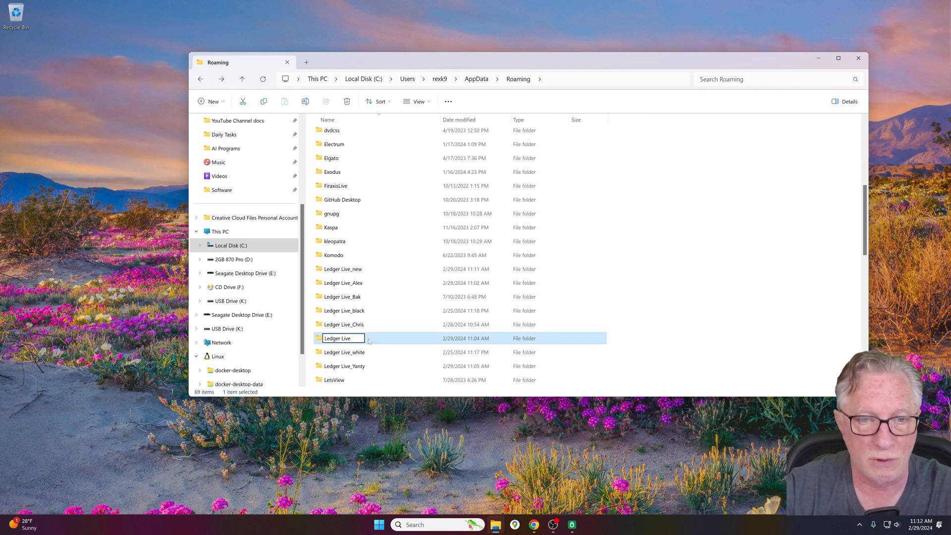
{"action": "mouse_move", "coordinate": [338, 337]}
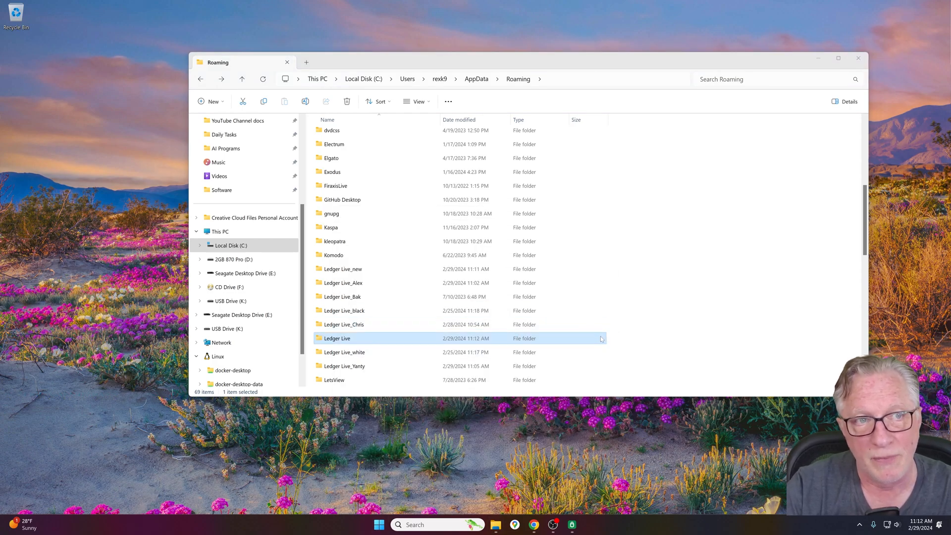
Step: Rename the Ledger Live folder back to Ledger Live_Rex
{"action": "double_click", "coordinate": [337, 337]}
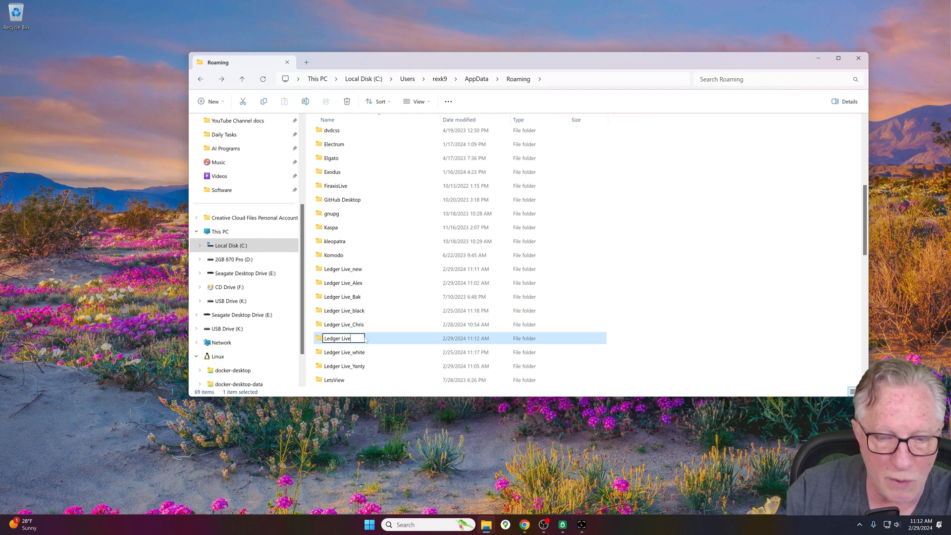
{"action": "type", "text": "_Rex"}
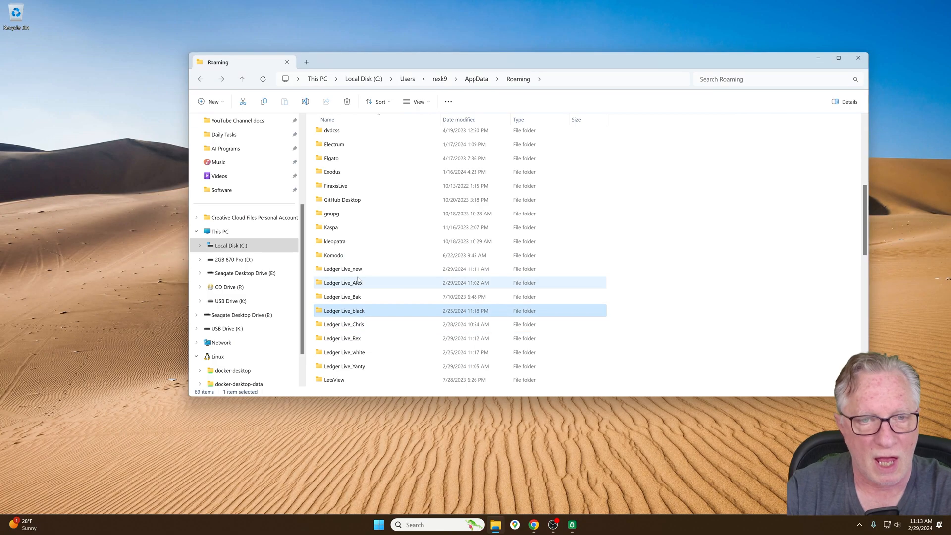
Step: Rename the Ledger Live_new folder back to plain Ledger Live
{"action": "left_click", "coordinate": [343, 268]}
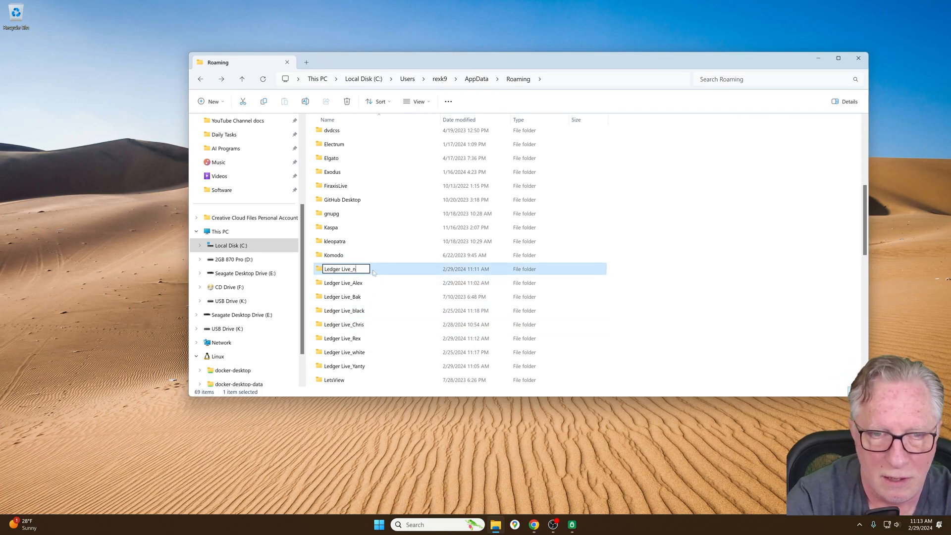
{"action": "key", "text": "BackSpace"}
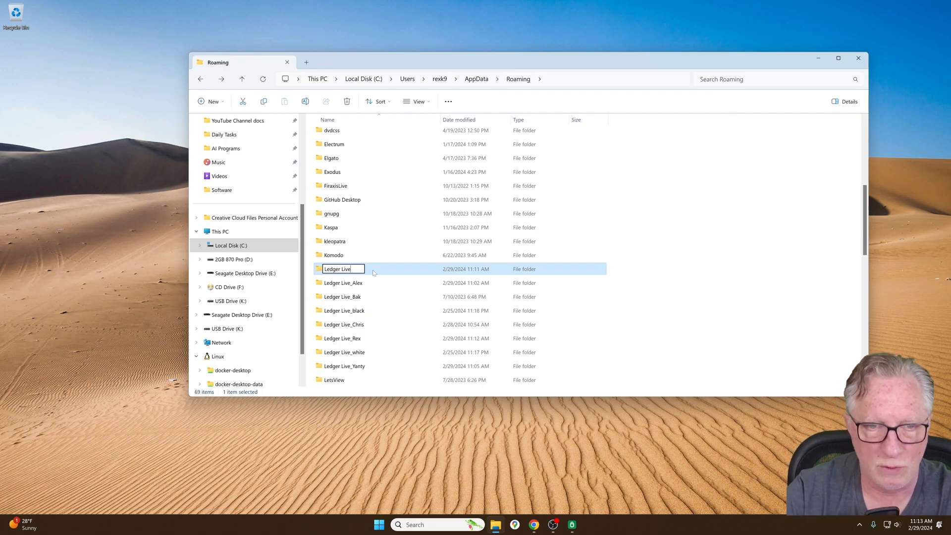
{"action": "left_click", "coordinate": [343, 283]}
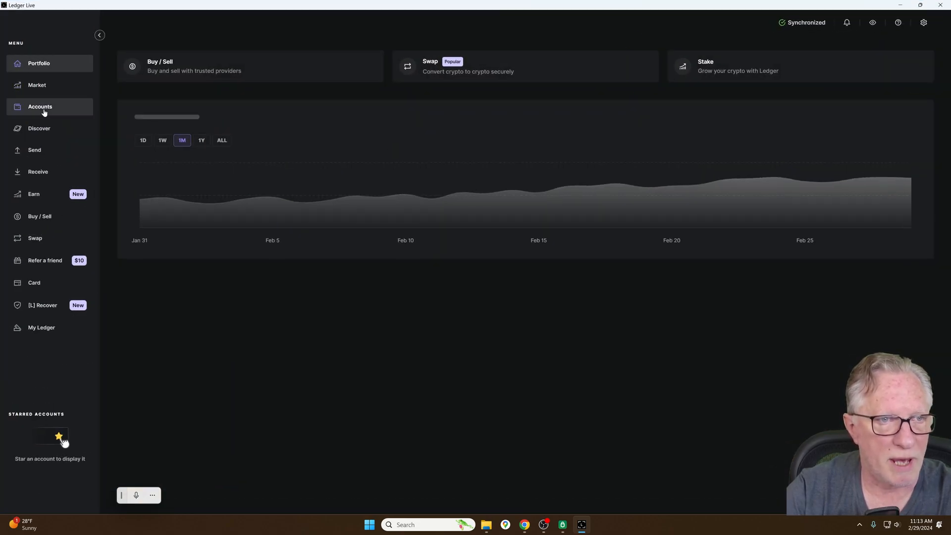
{"action": "left_click", "coordinate": [40, 106]}
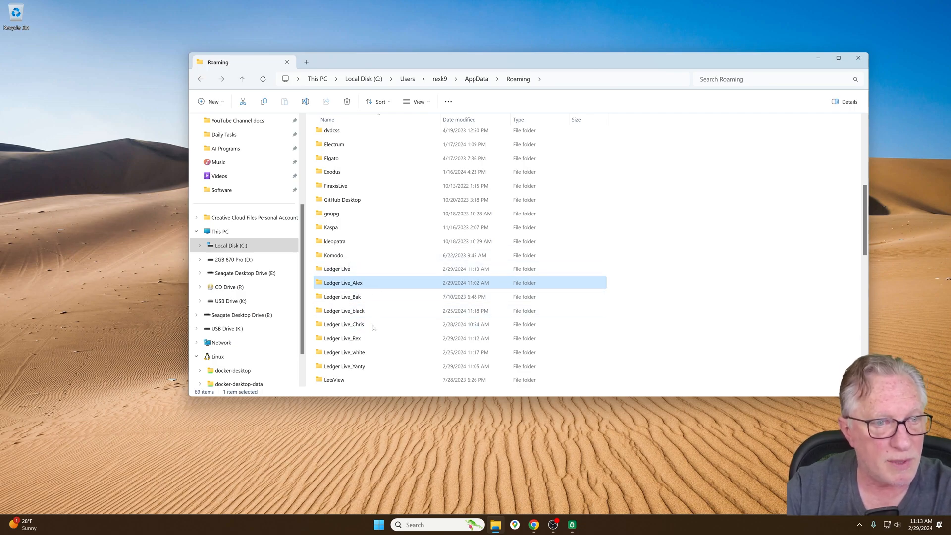
{"action": "mouse_move", "coordinate": [362, 285]}
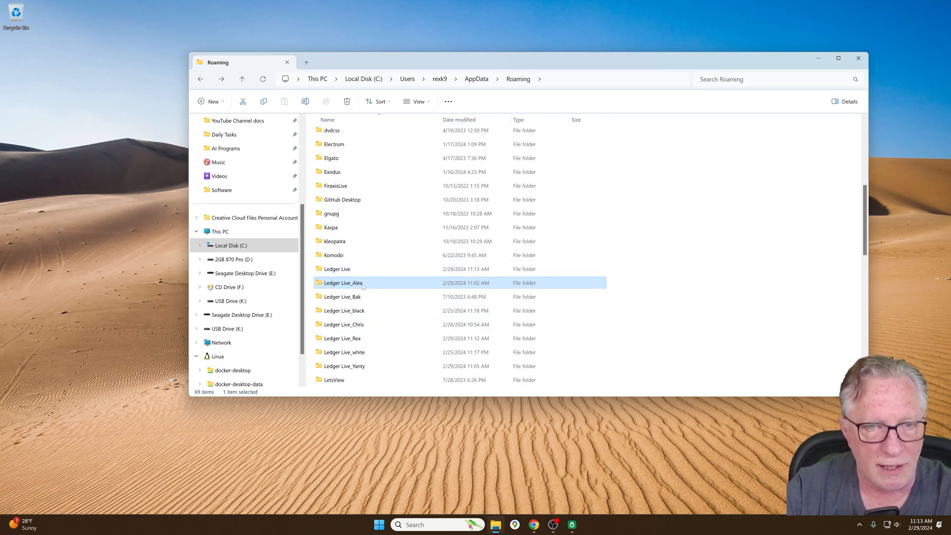
{"action": "mouse_move", "coordinate": [338, 268]}
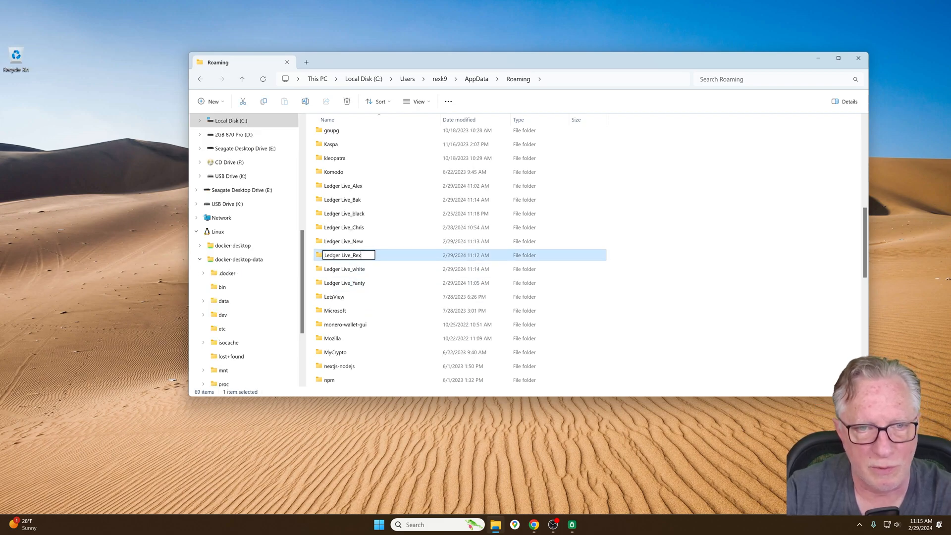
Step: Rename Ledger Live_Rex back to Ledger Live and bring up the Start menu
{"action": "key", "text": "BackSpace"}
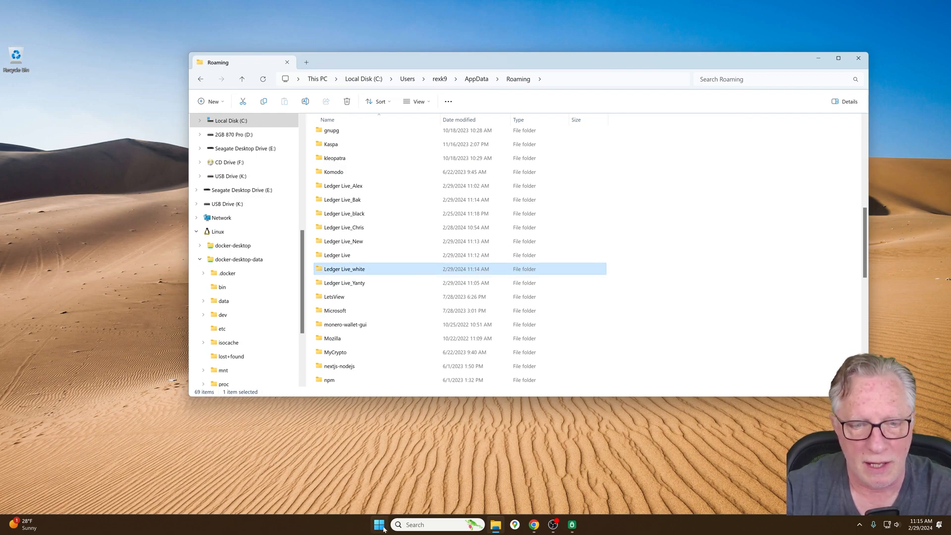
{"action": "left_click", "coordinate": [378, 524]}
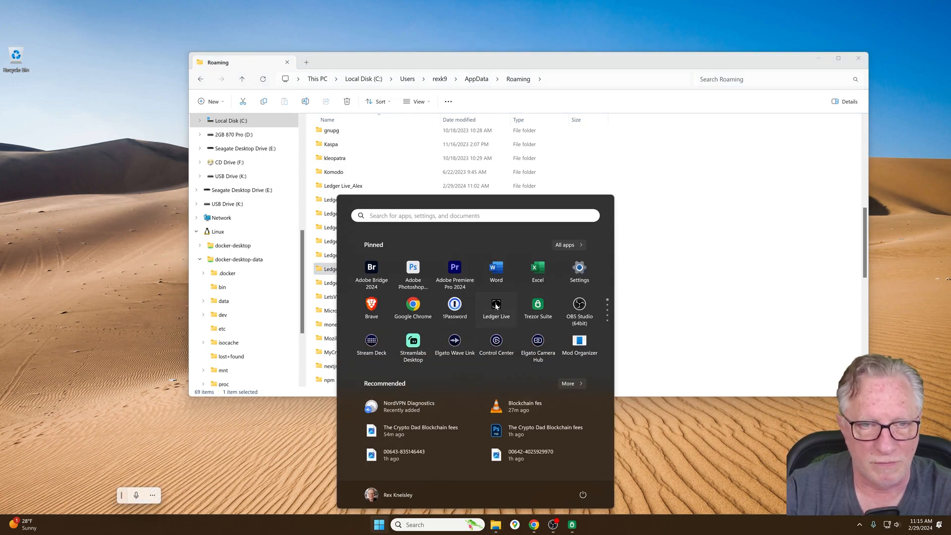